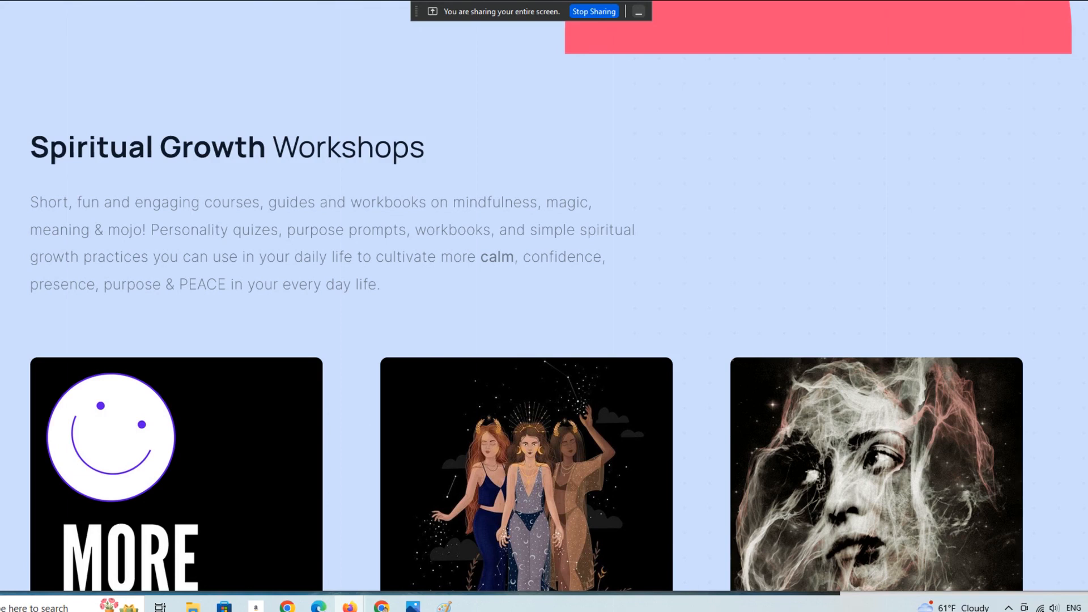
mouse_move(1073, 137)
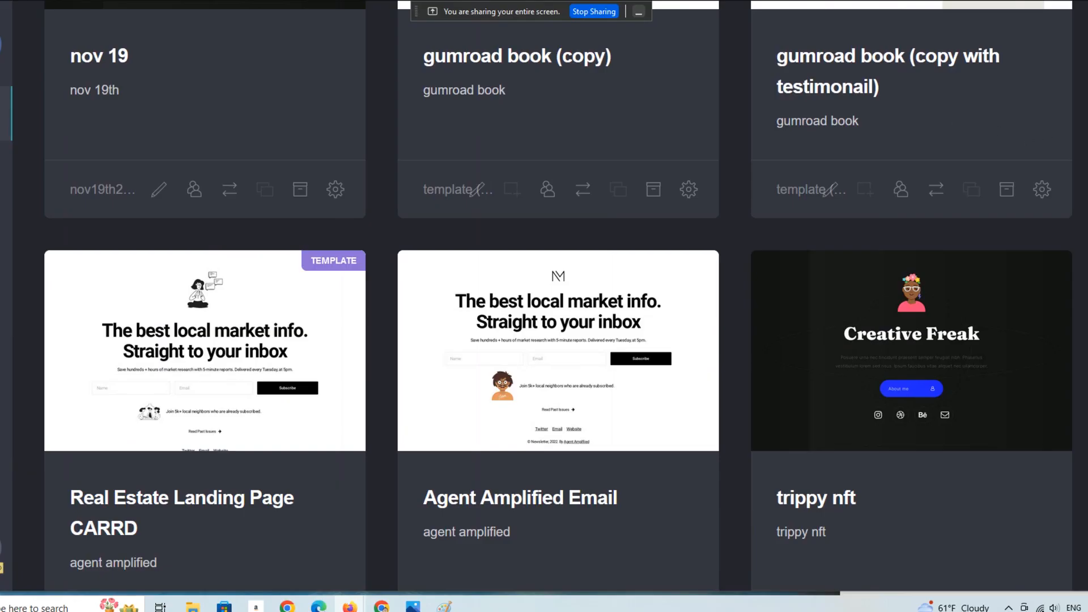
Step: Scroll the My Sites grid down to the Empath Personality Quizzes site card
scroll(down, 3)
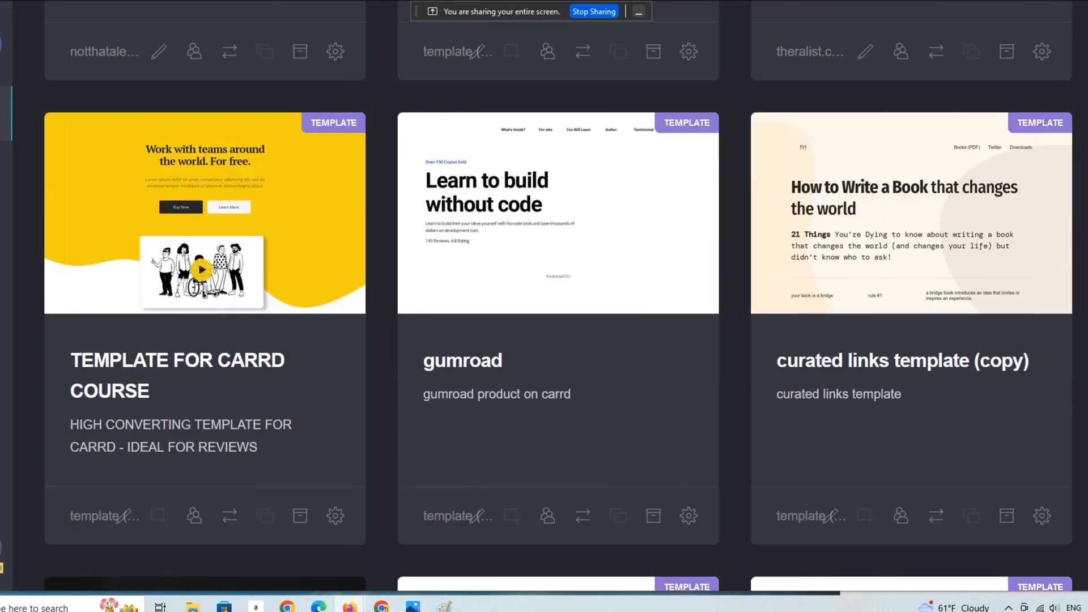
scroll(down, 3)
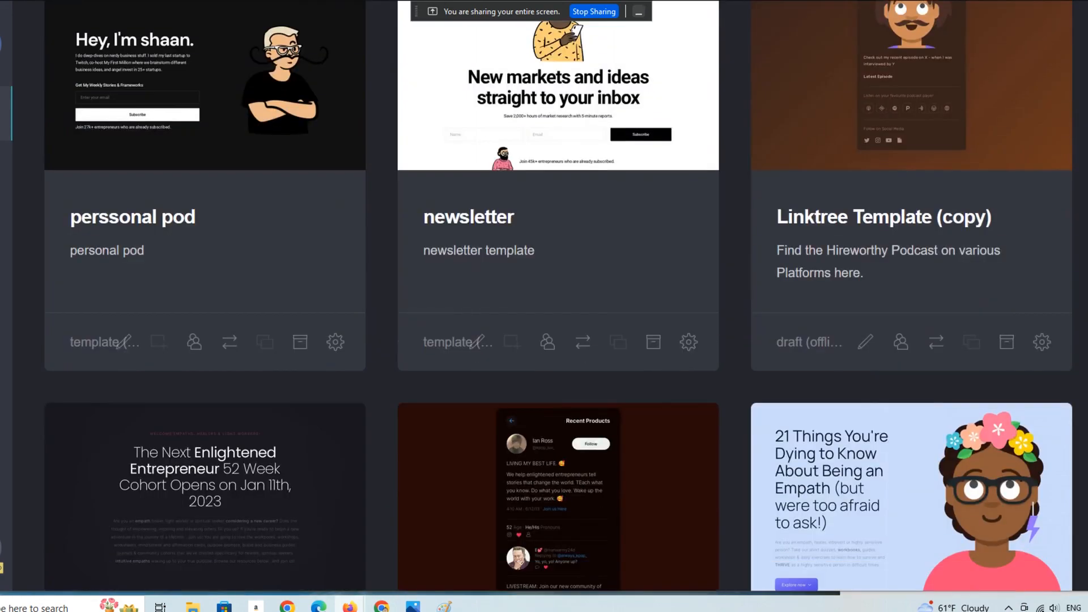
scroll(down, 3)
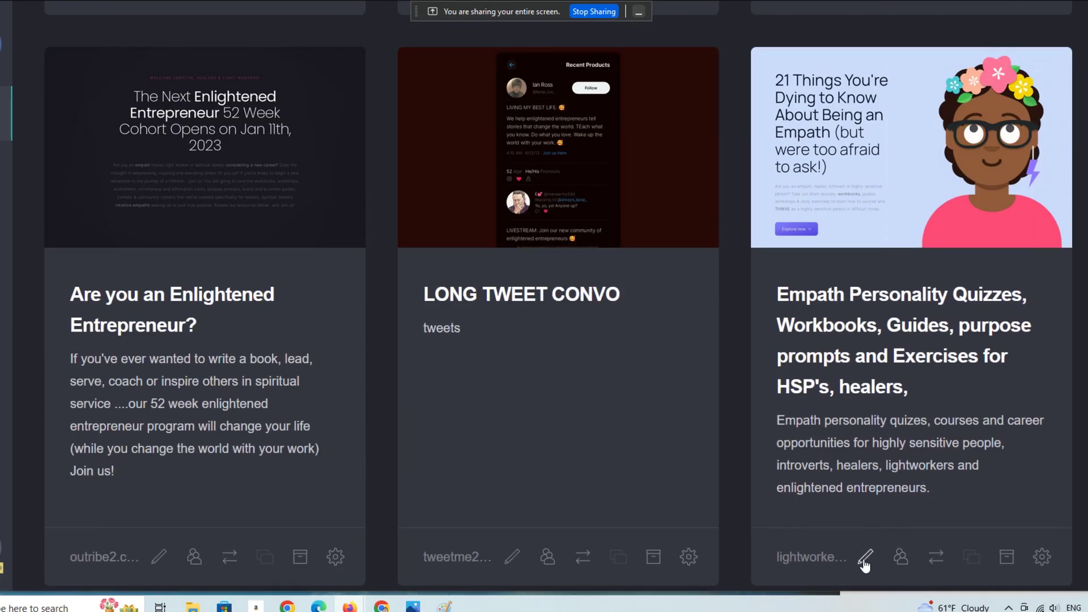
scroll(down, 3)
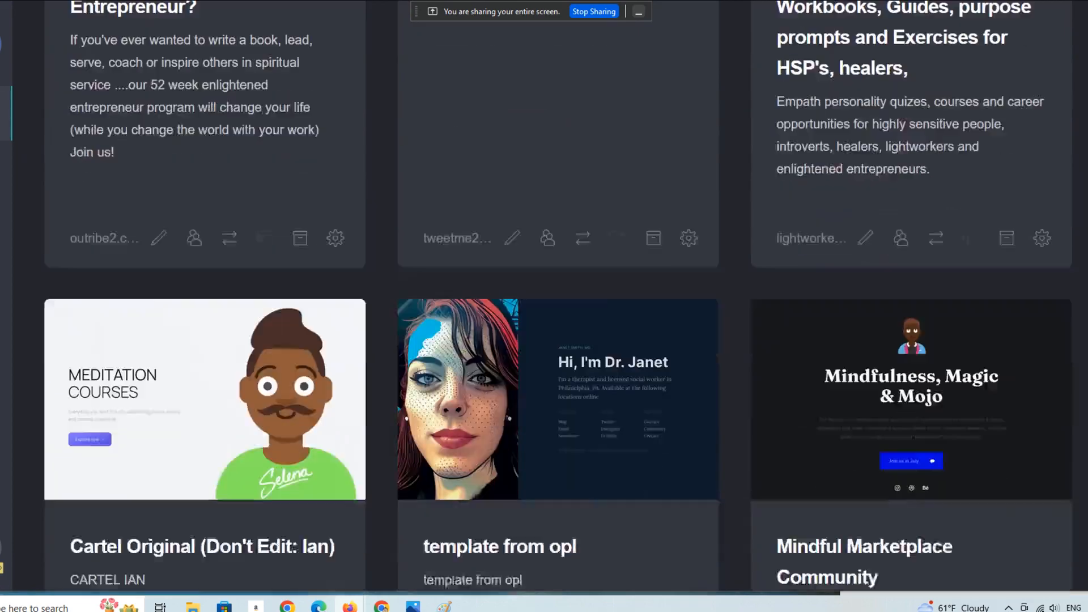
scroll(down, 3)
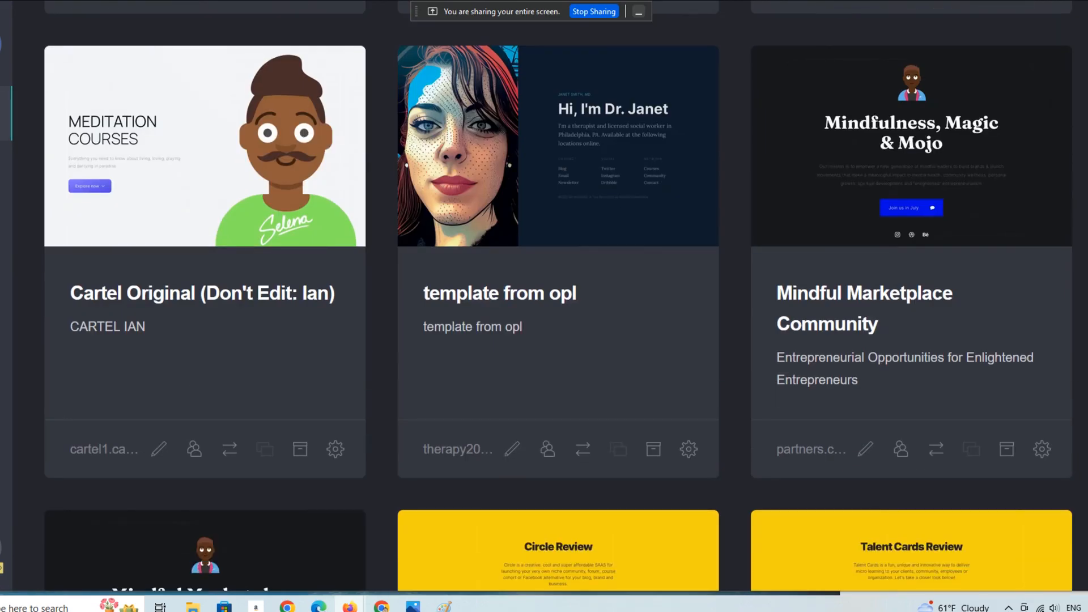
scroll(down, 3)
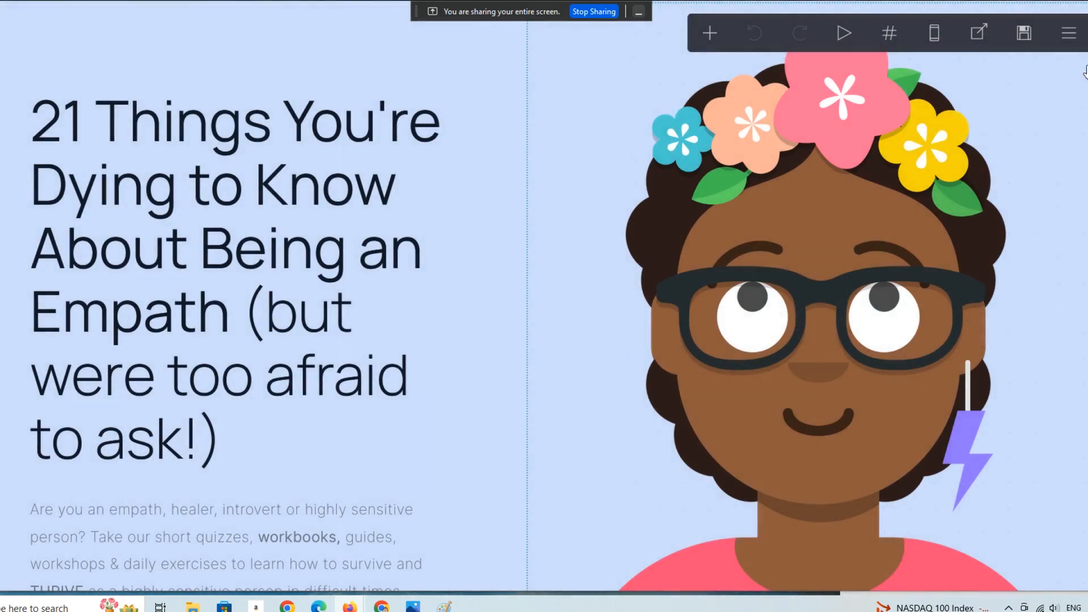
mouse_move(960, 98)
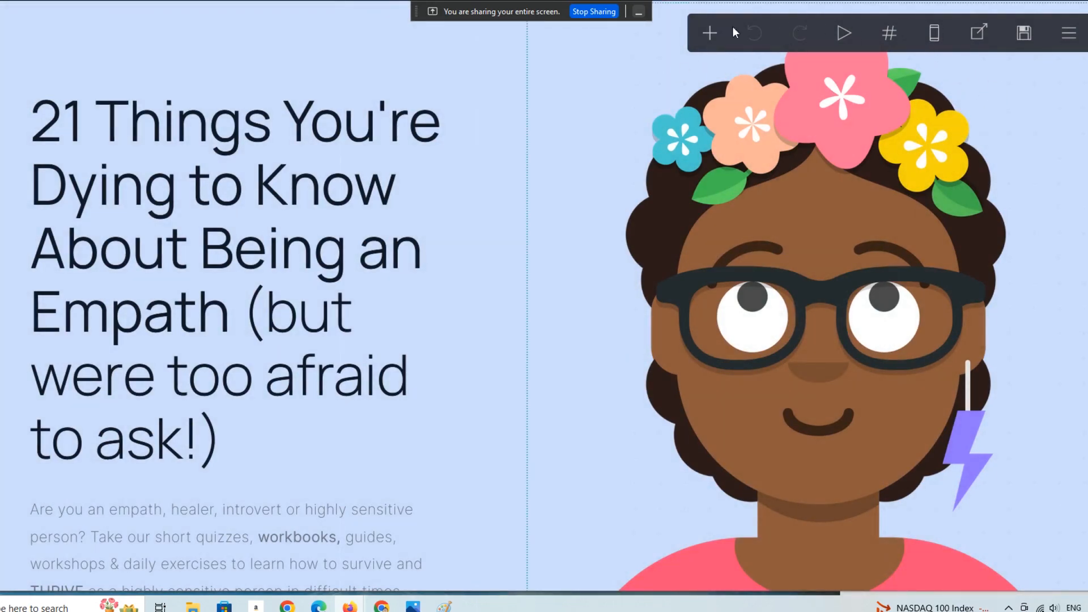
mouse_move(1065, 32)
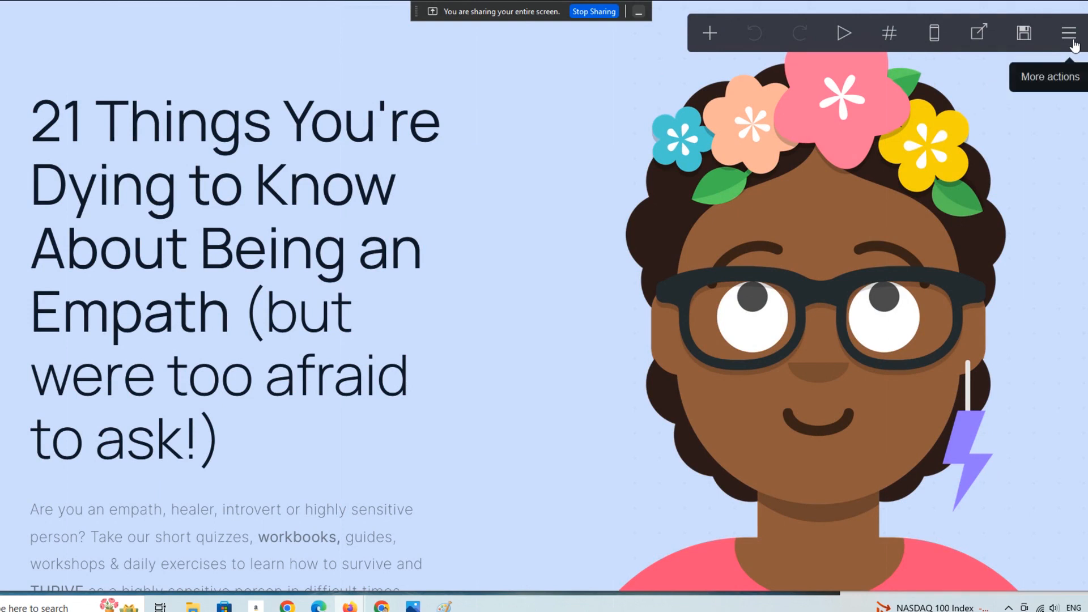
mouse_move(1068, 36)
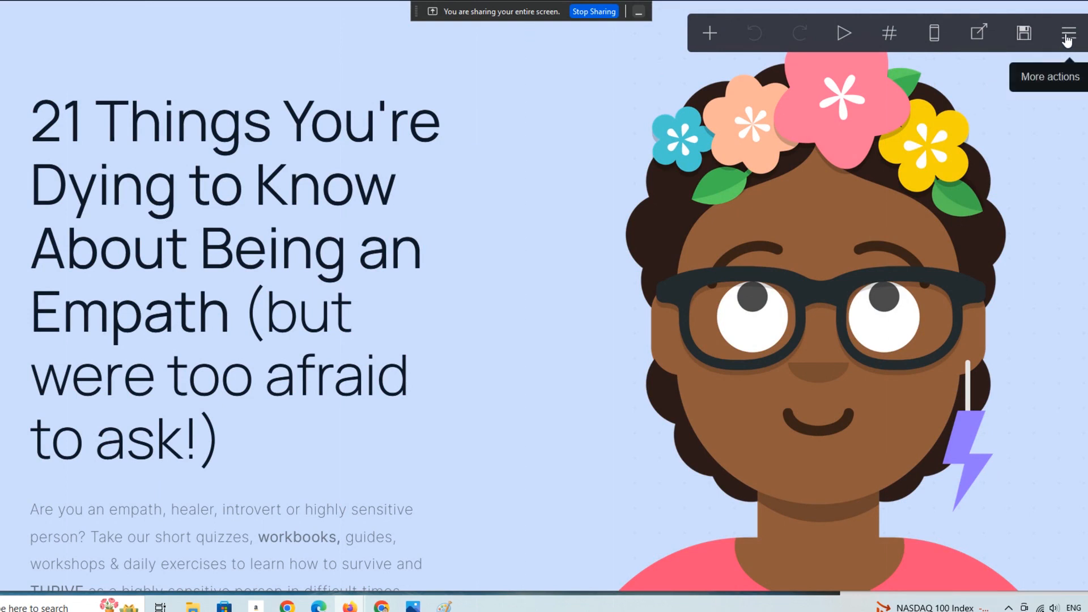
mouse_move(1065, 32)
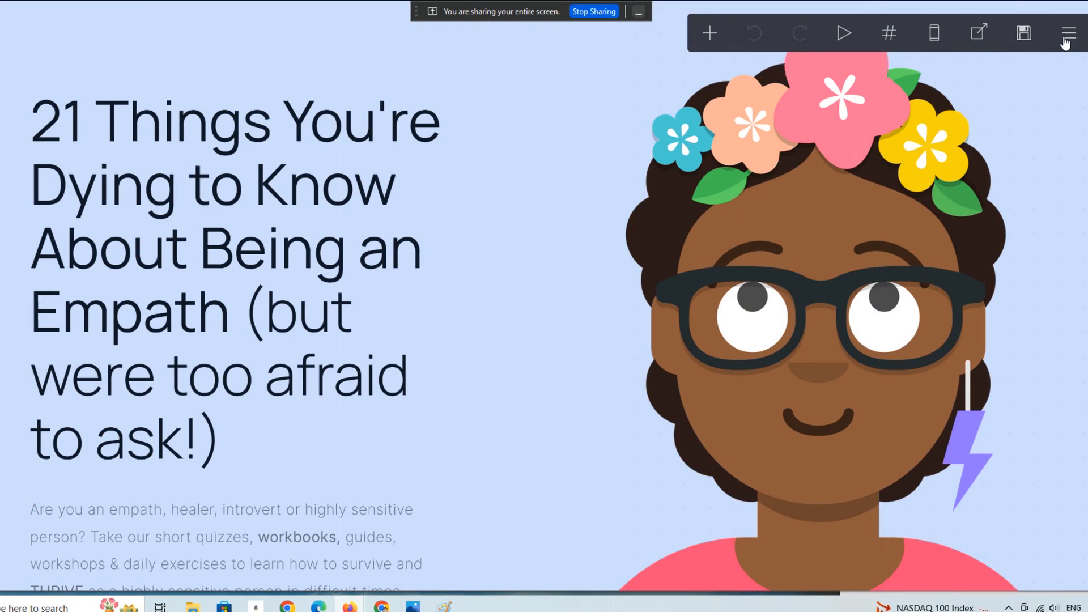
mouse_move(1066, 30)
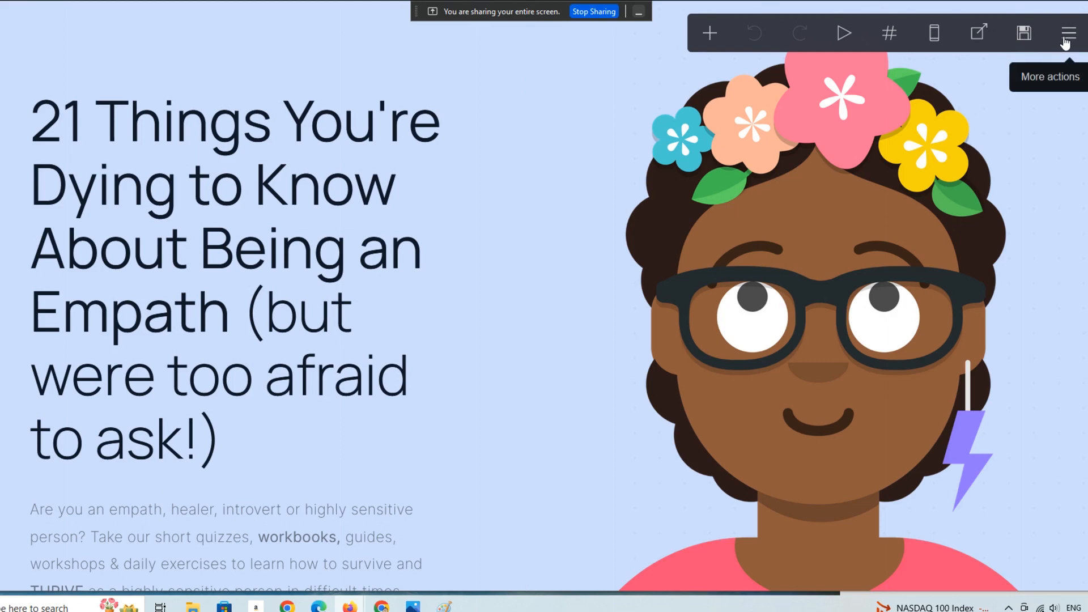
Step: Return from the empath site editor to the My Sites dashboard via More actions
click(1067, 30)
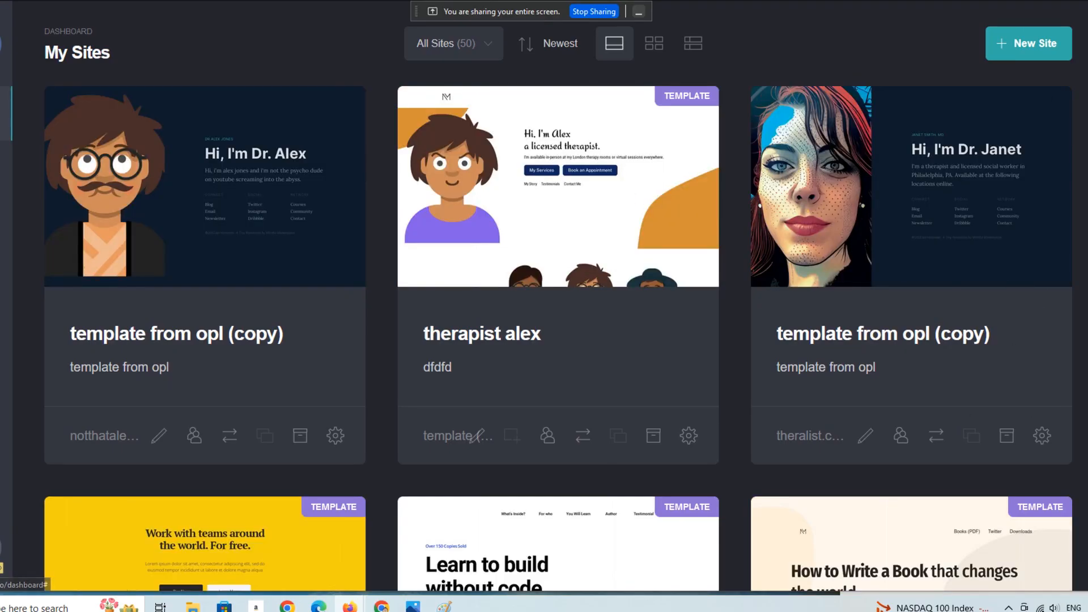
Step: Open the Empath Personality Quizzes site's Settings and scroll through its language and analytics options
scroll(down, 3)
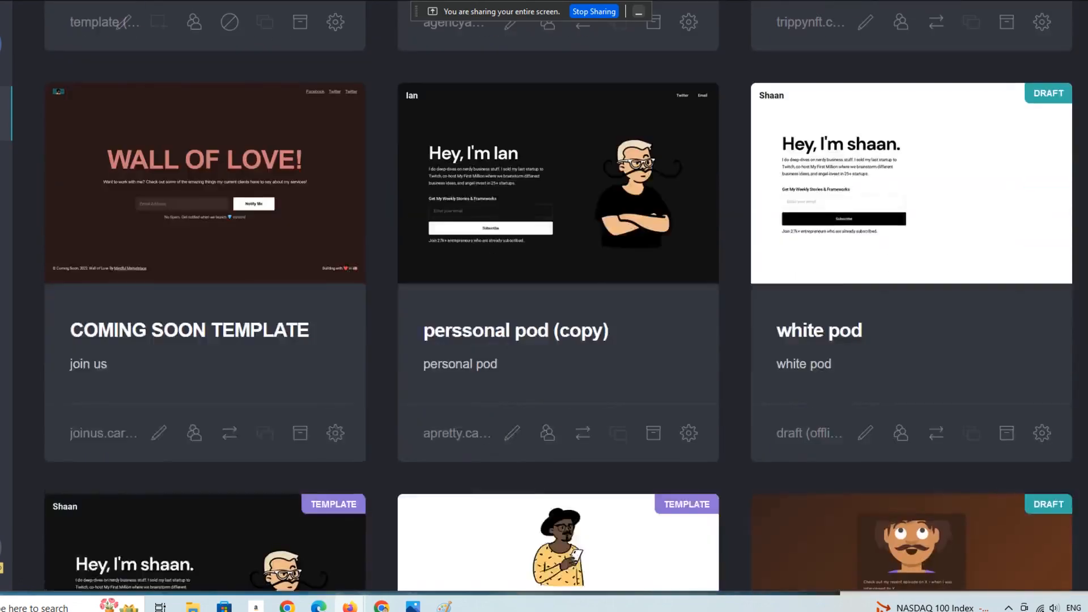
scroll(down, 3)
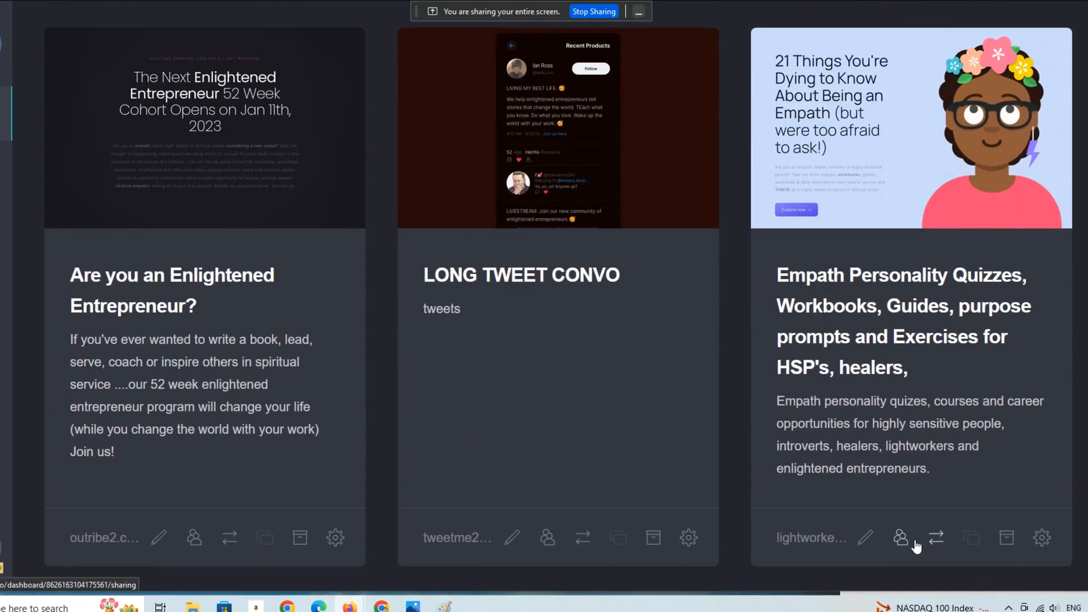
mouse_move(1035, 553)
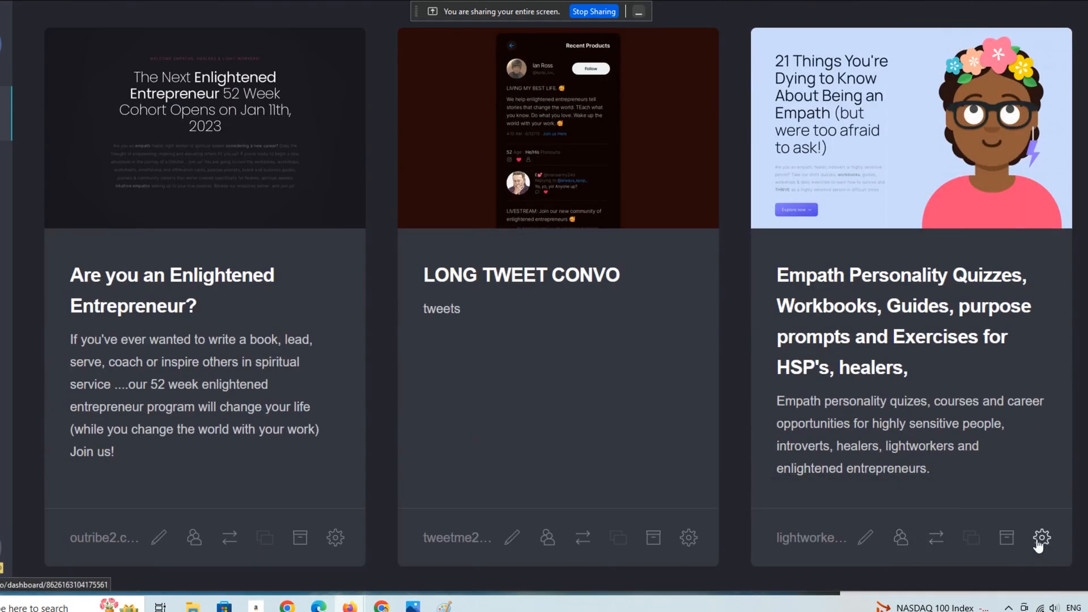
click(1039, 539)
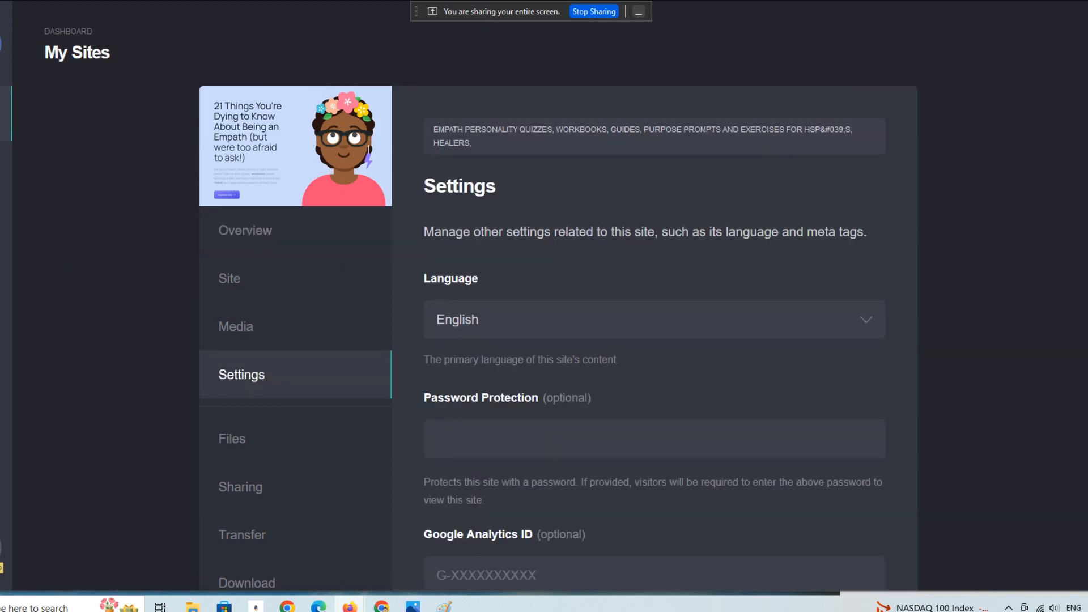
scroll(down, 3)
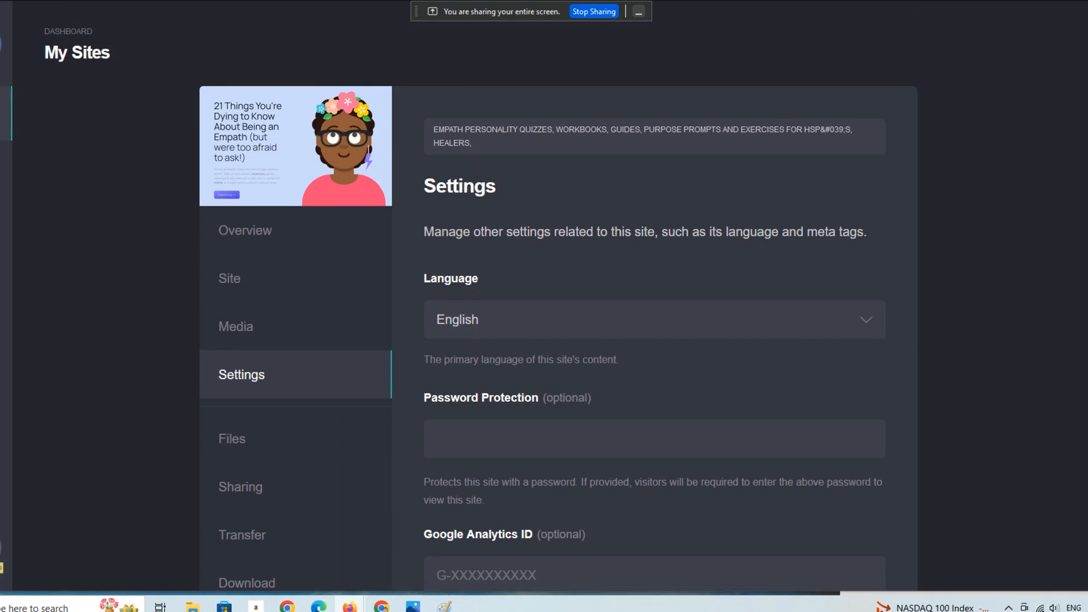
scroll(down, 3)
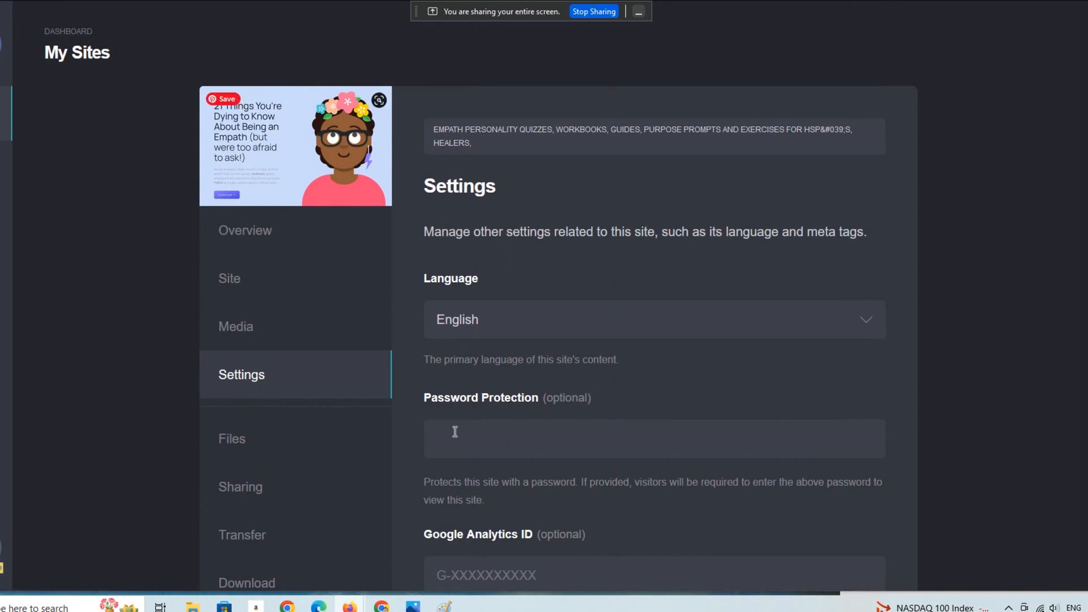
scroll(down, 3)
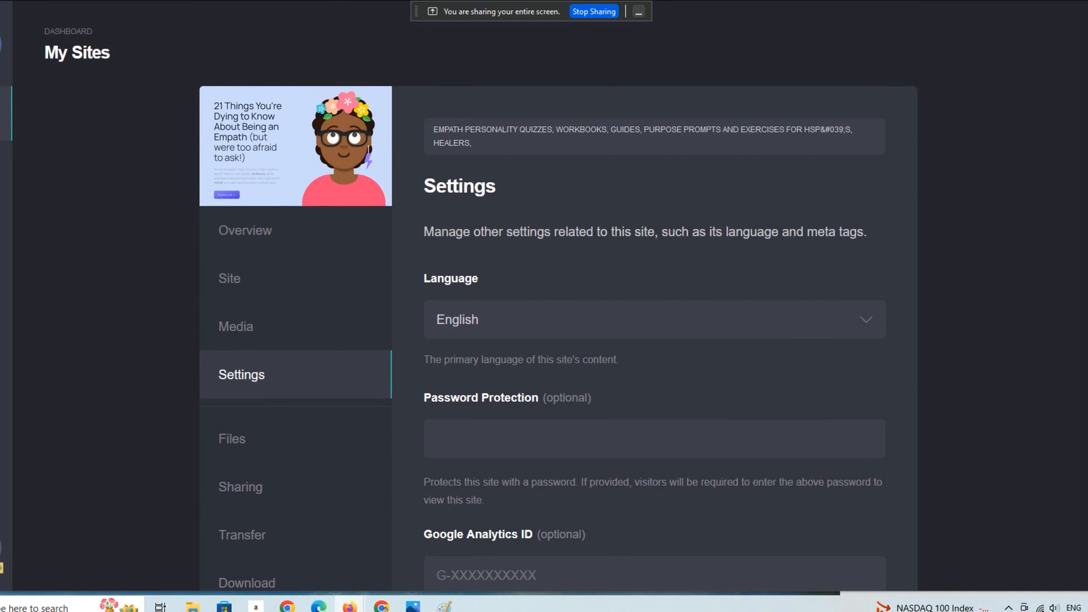
Step: Reopen the Empath site editor, add an Embed element, and review the clicky embed's Clicky tracking code
click(245, 231)
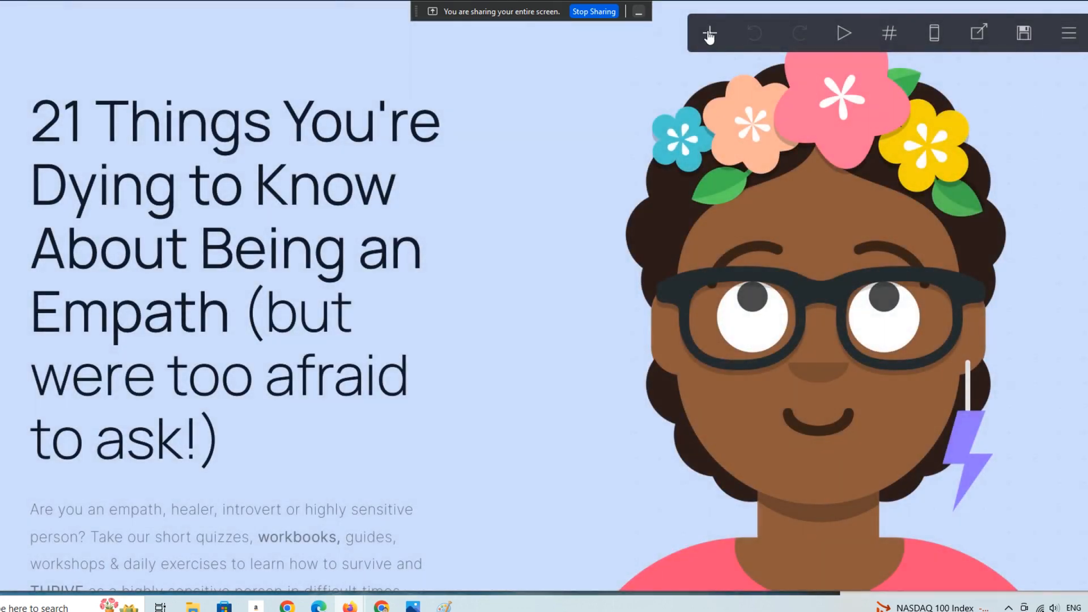
click(711, 33)
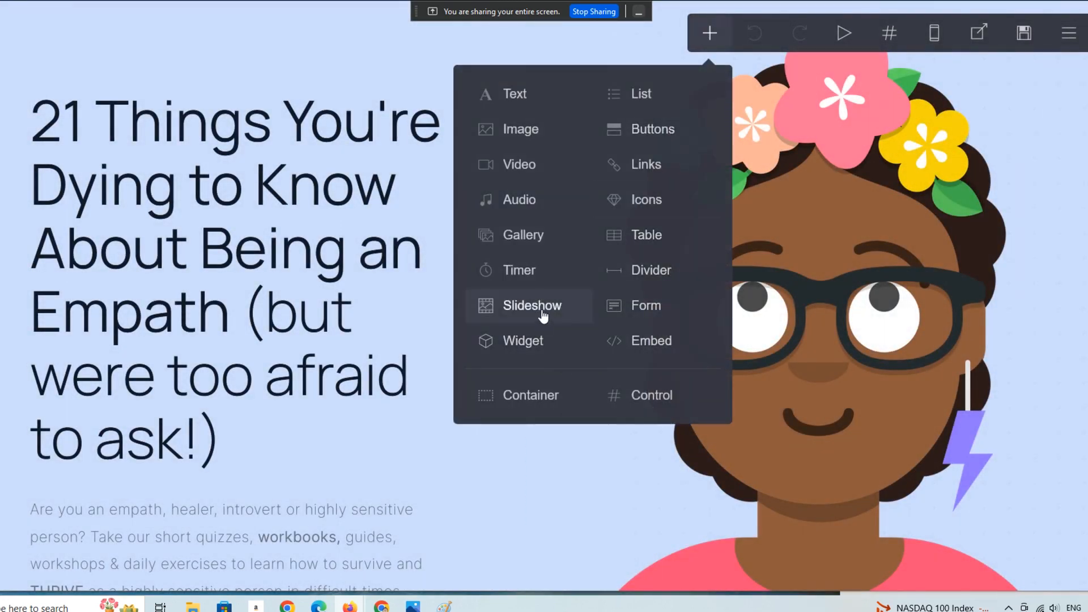
mouse_move(650, 359)
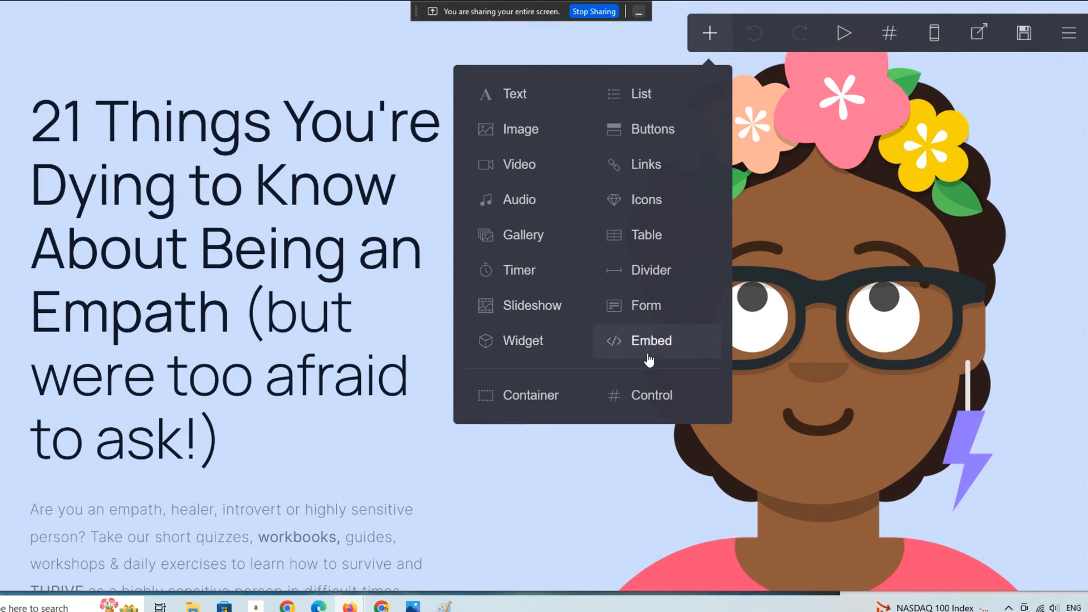
click(652, 341)
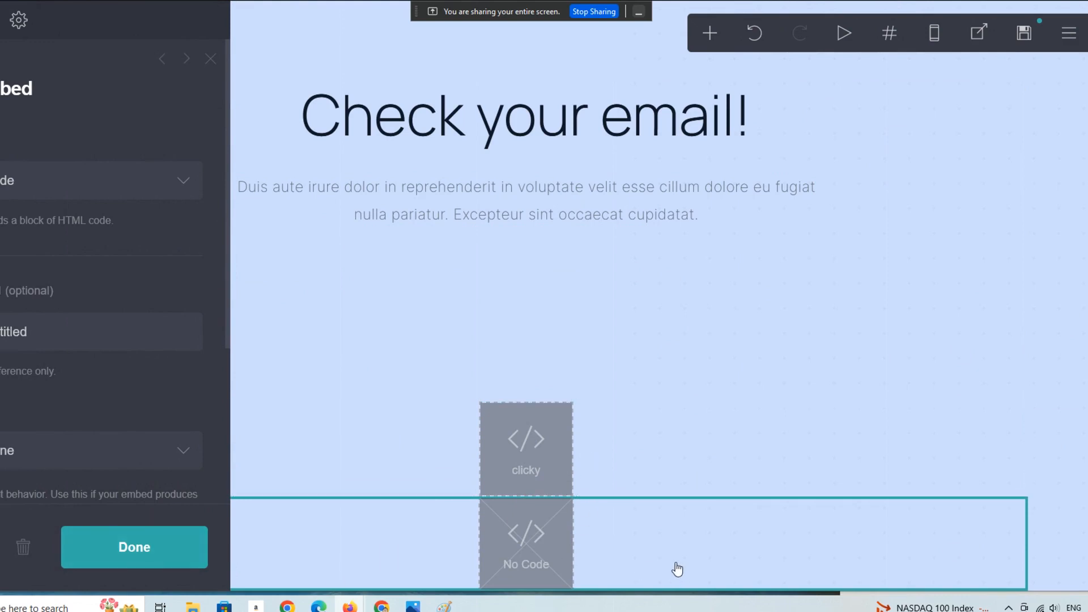
mouse_move(544, 569)
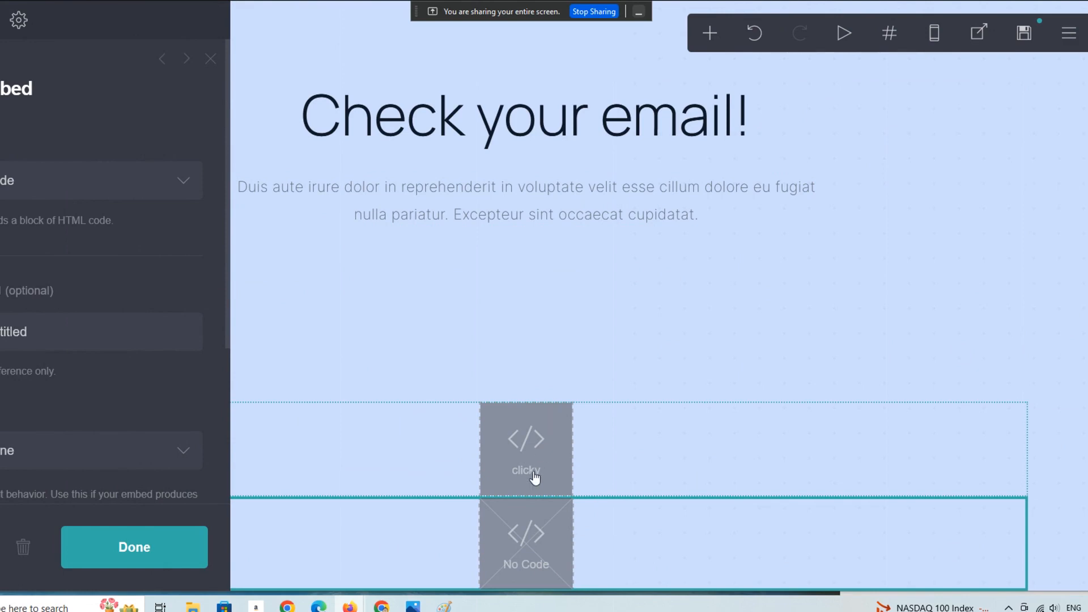
mouse_move(486, 466)
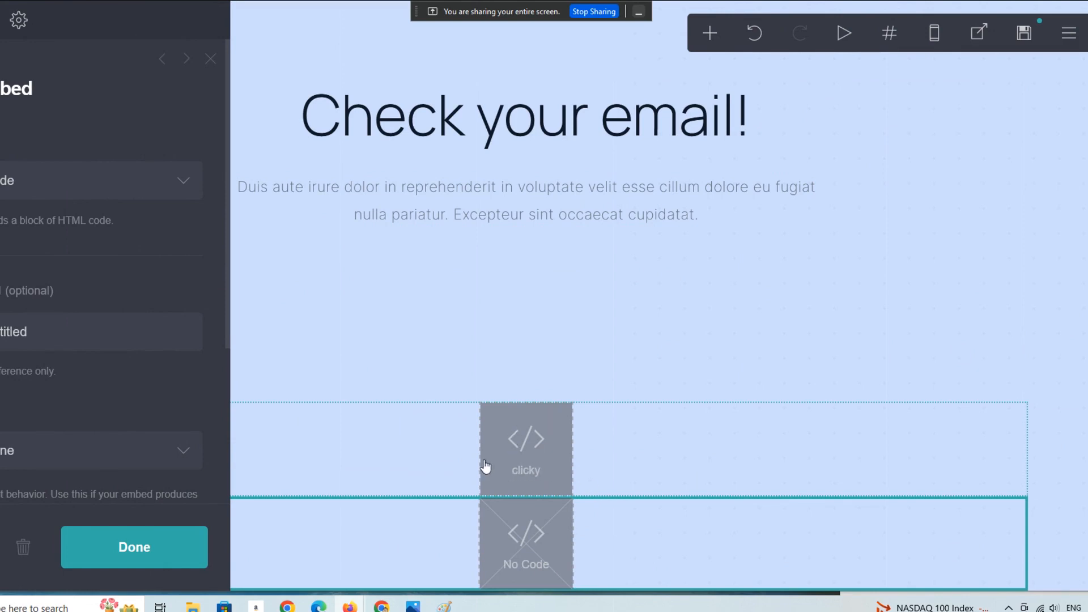
mouse_move(530, 459)
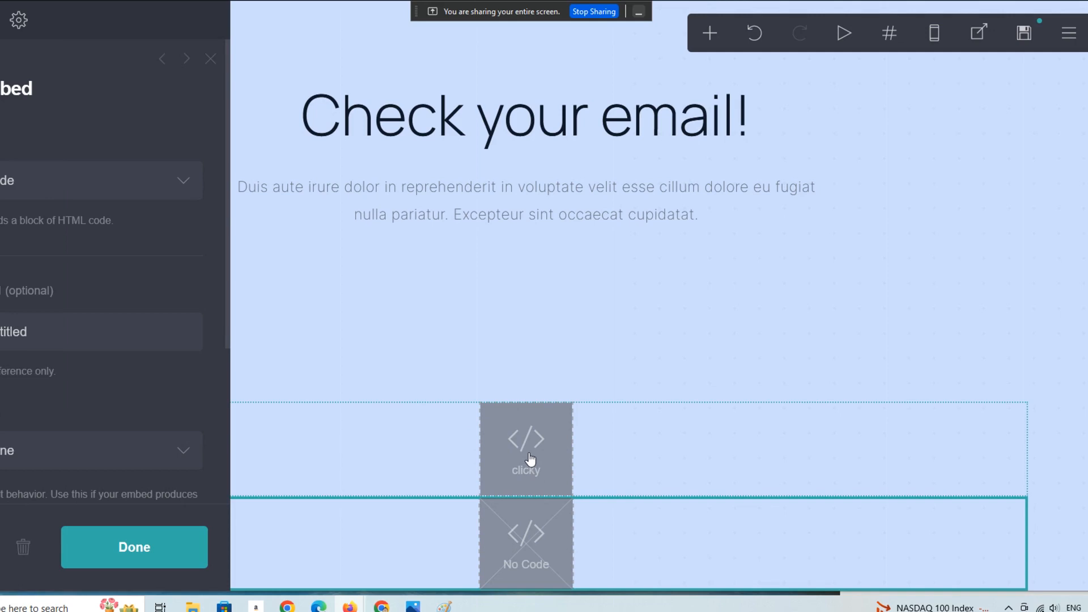
mouse_move(513, 462)
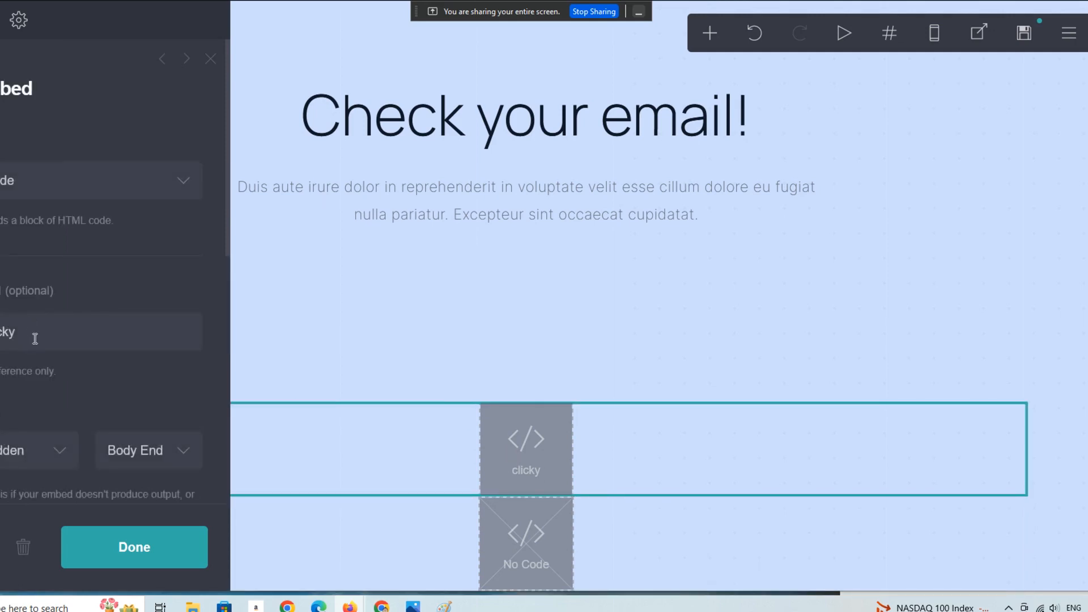
mouse_move(225, 241)
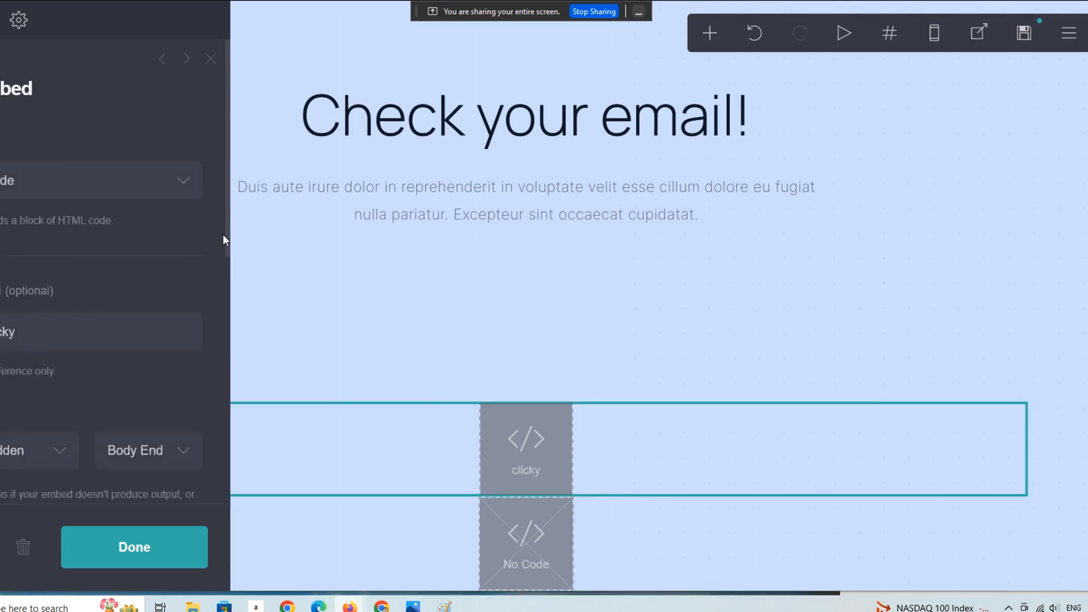
mouse_move(228, 237)
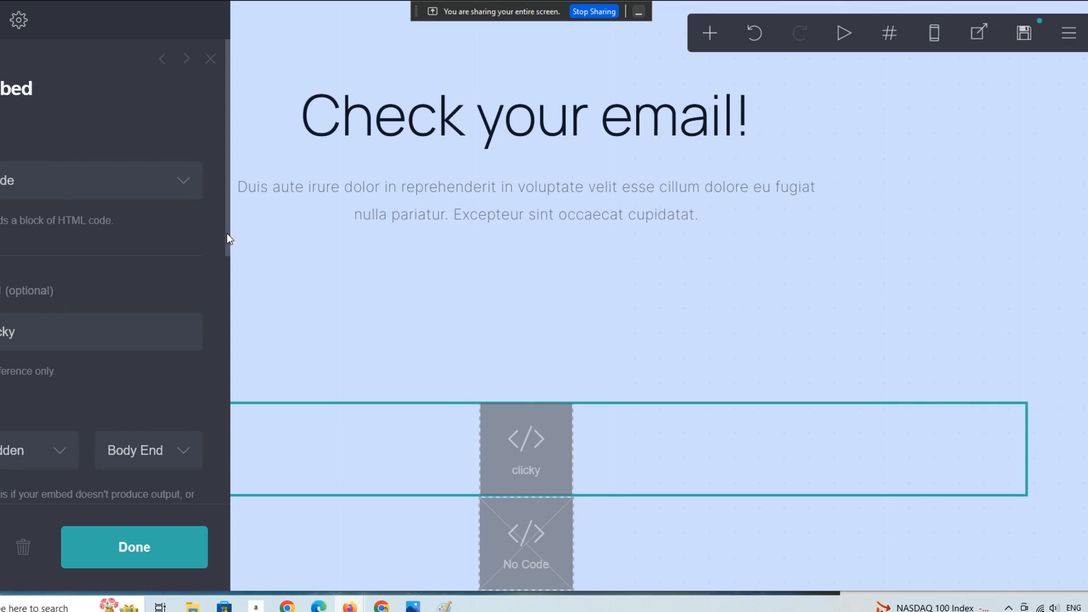
scroll(down, 3)
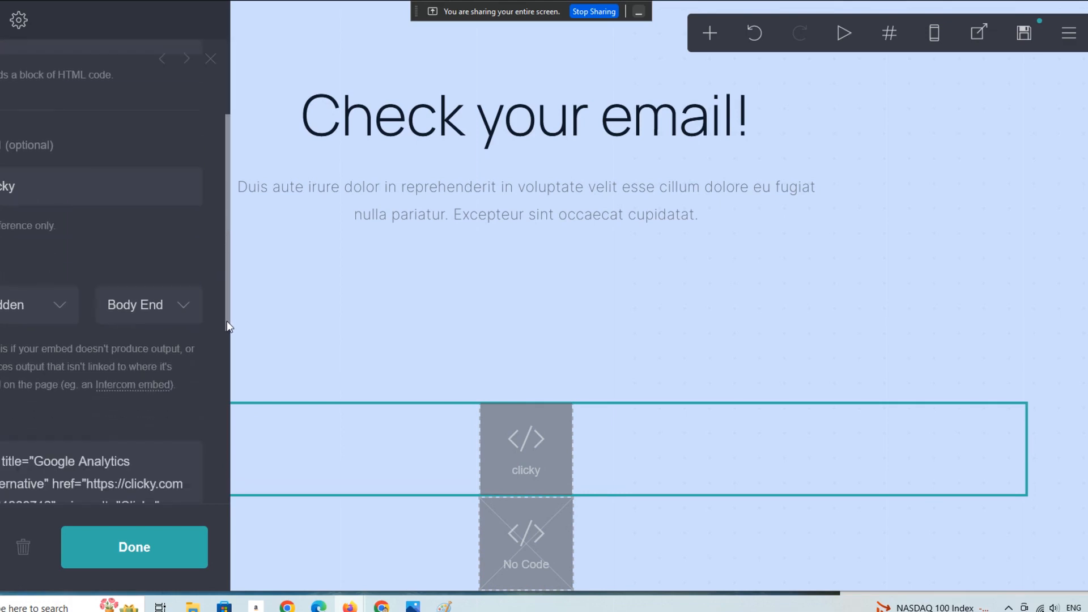
scroll(down, 3)
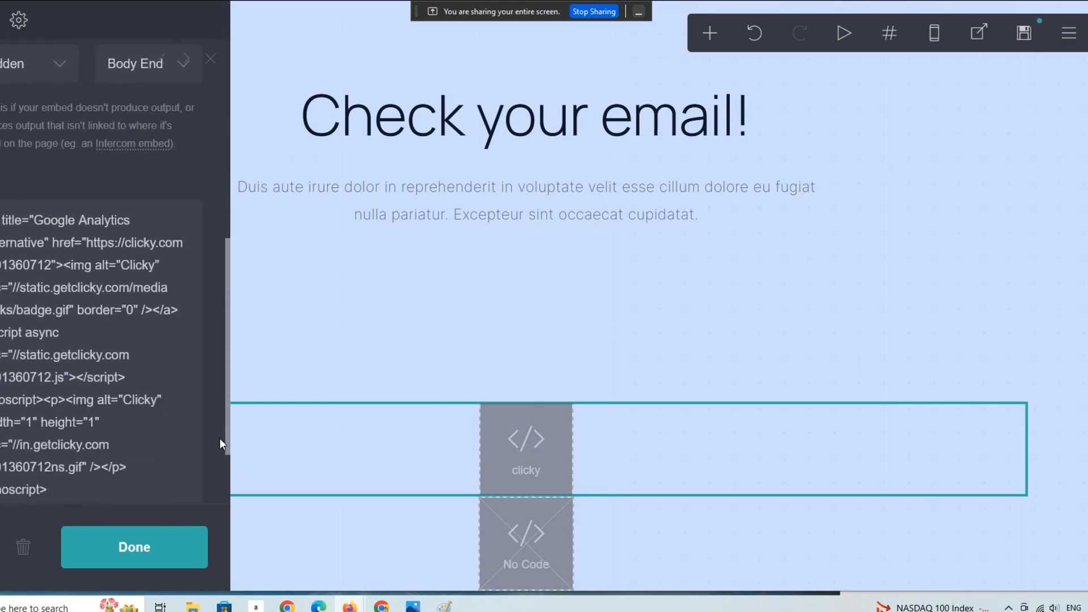
scroll(down, 3)
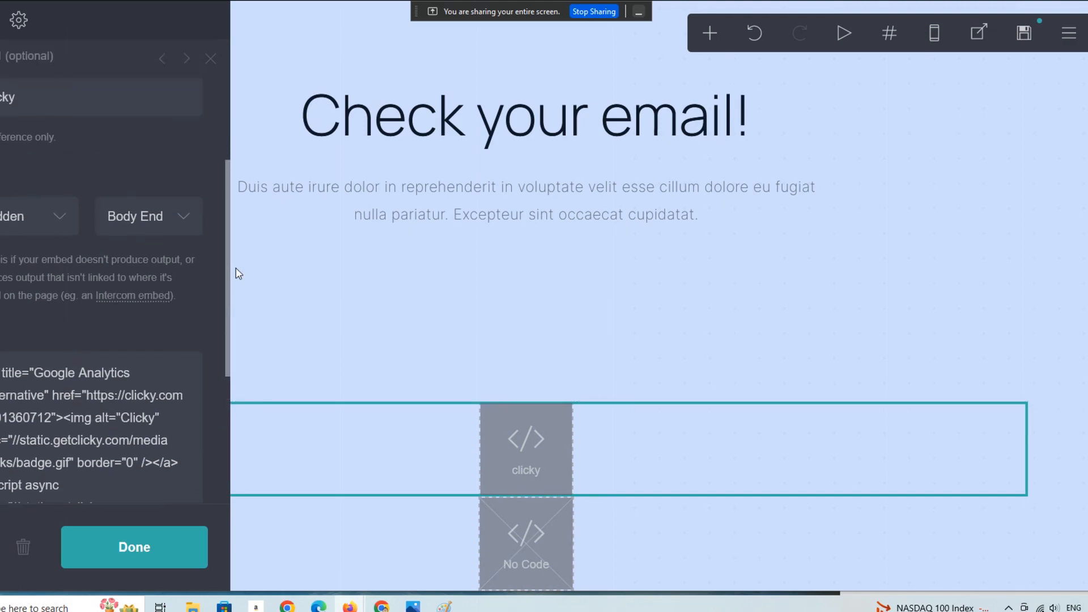
scroll(down, 3)
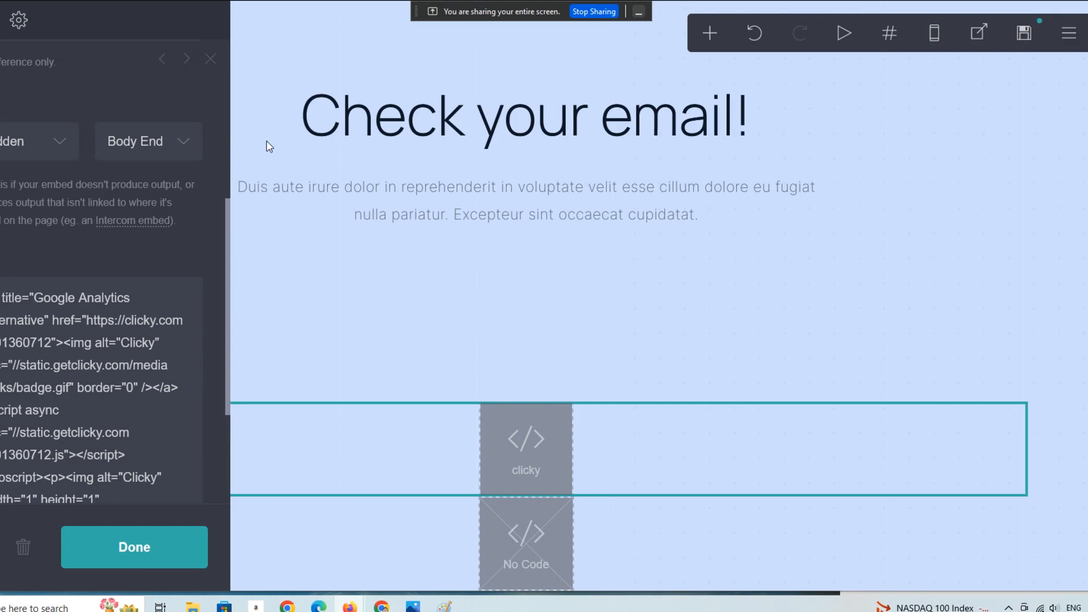
mouse_move(540, 470)
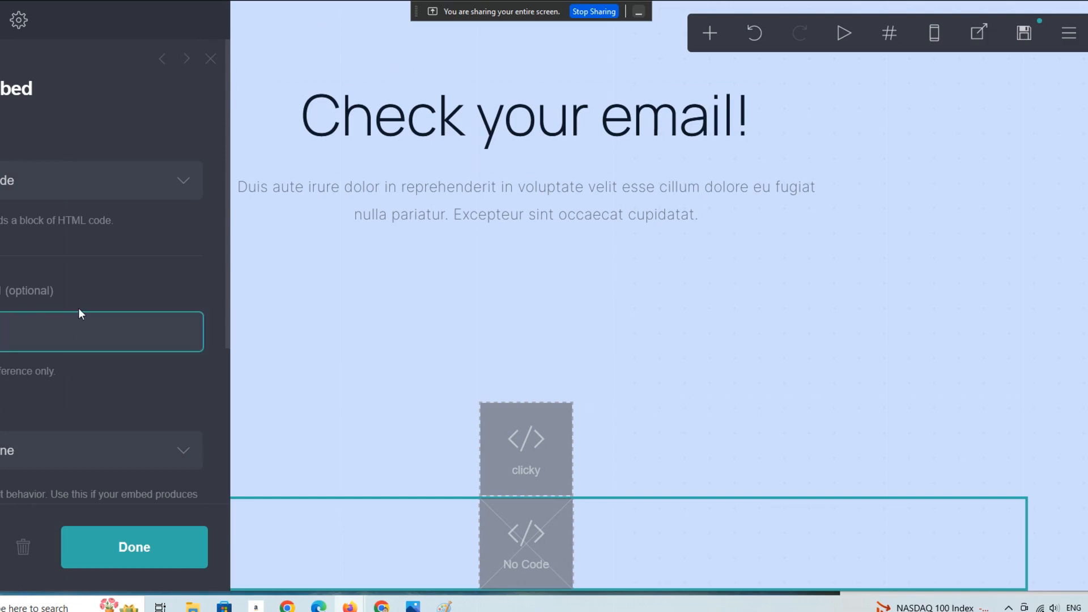
Step: Label the second empty embed element, then move into its Code field
text(d)
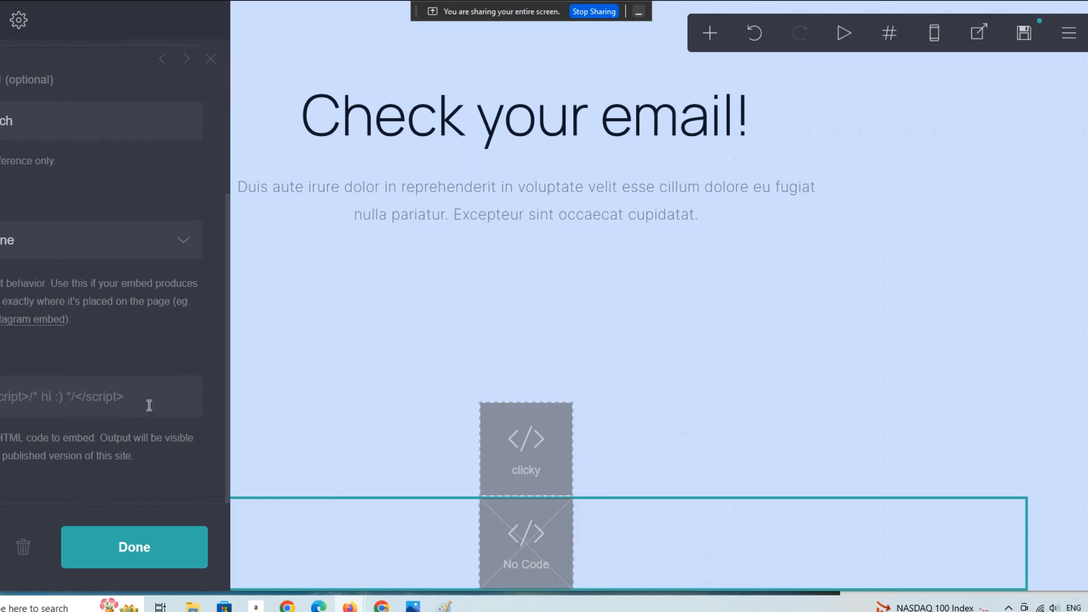
click(99, 396)
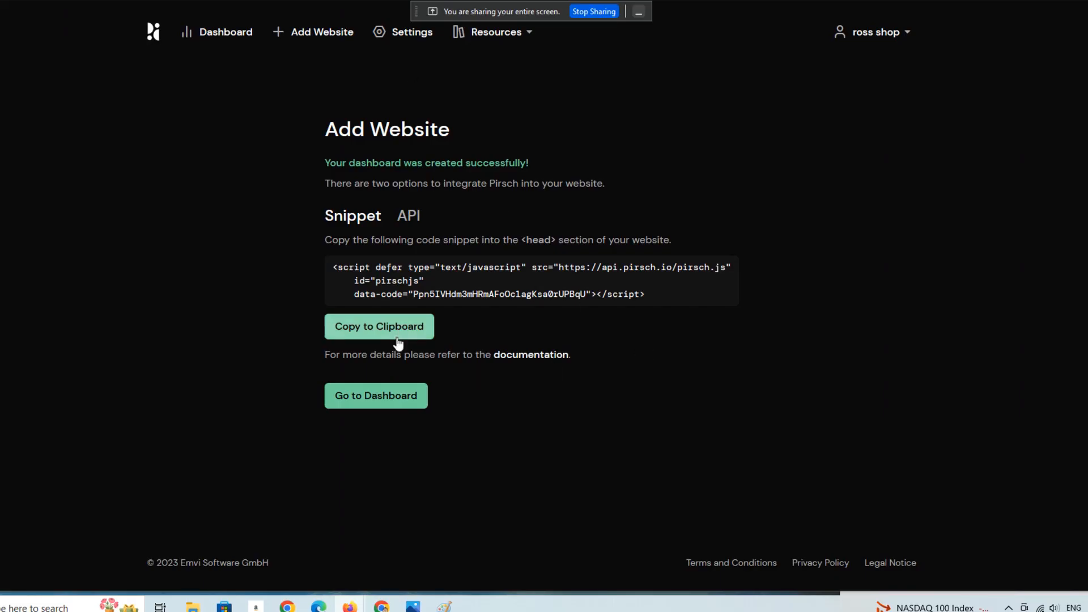
mouse_move(374, 174)
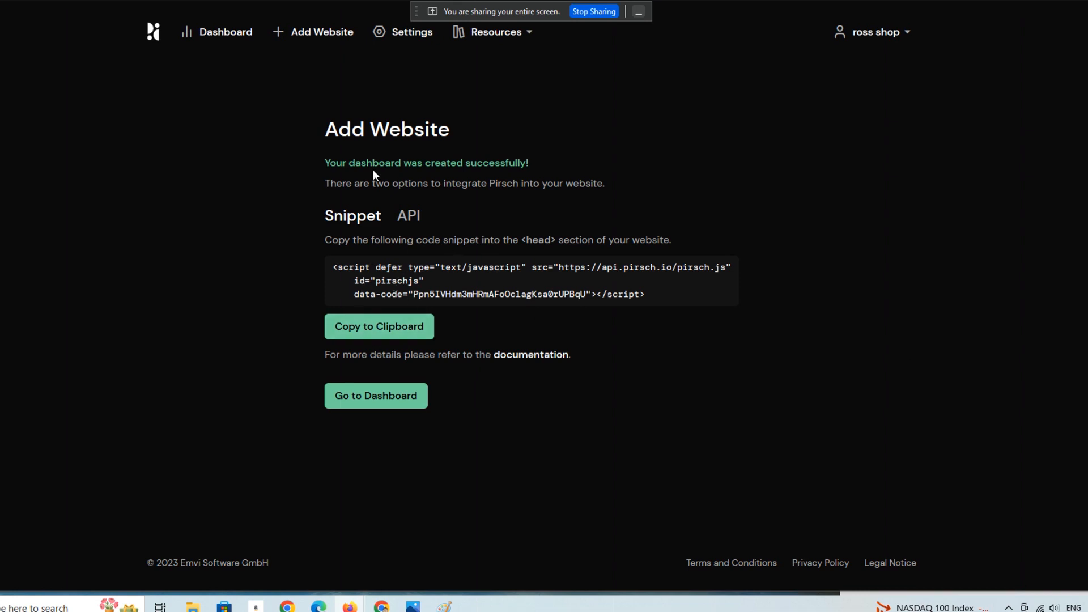
mouse_move(421, 243)
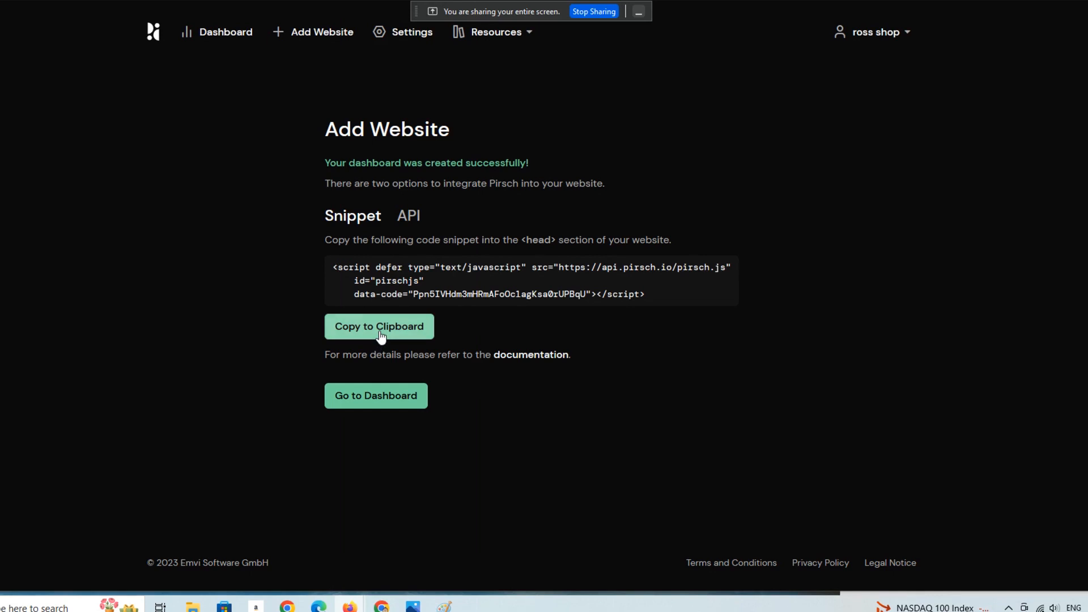
Step: Copy the Pirsch website tracking snippet to the clipboard
click(379, 327)
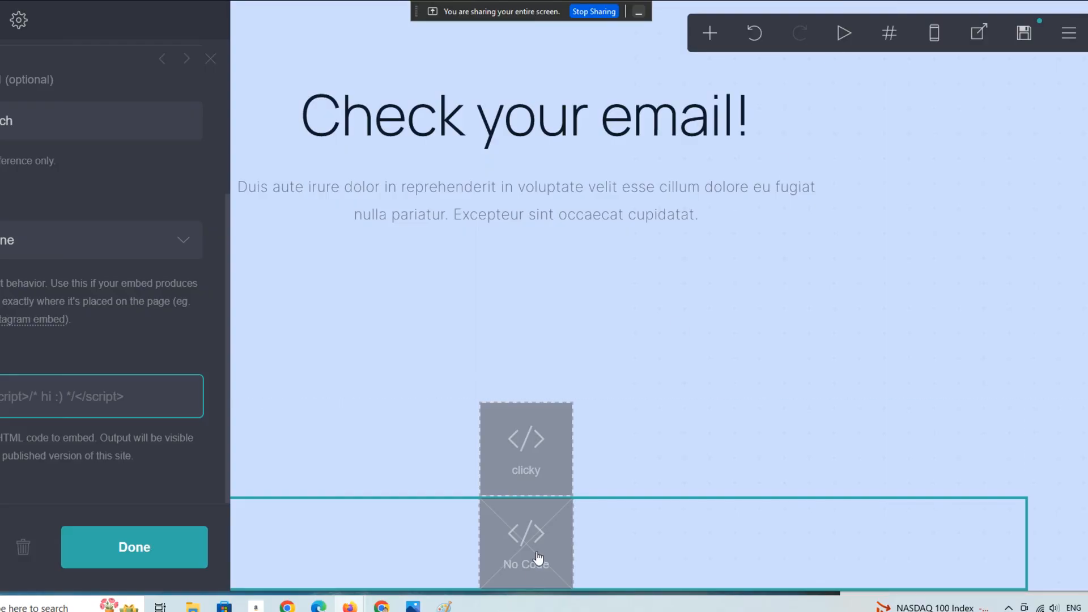
Step: Paste the Pirsch tracking script into the Pirch embed's Code field and close the panel
click(70, 397)
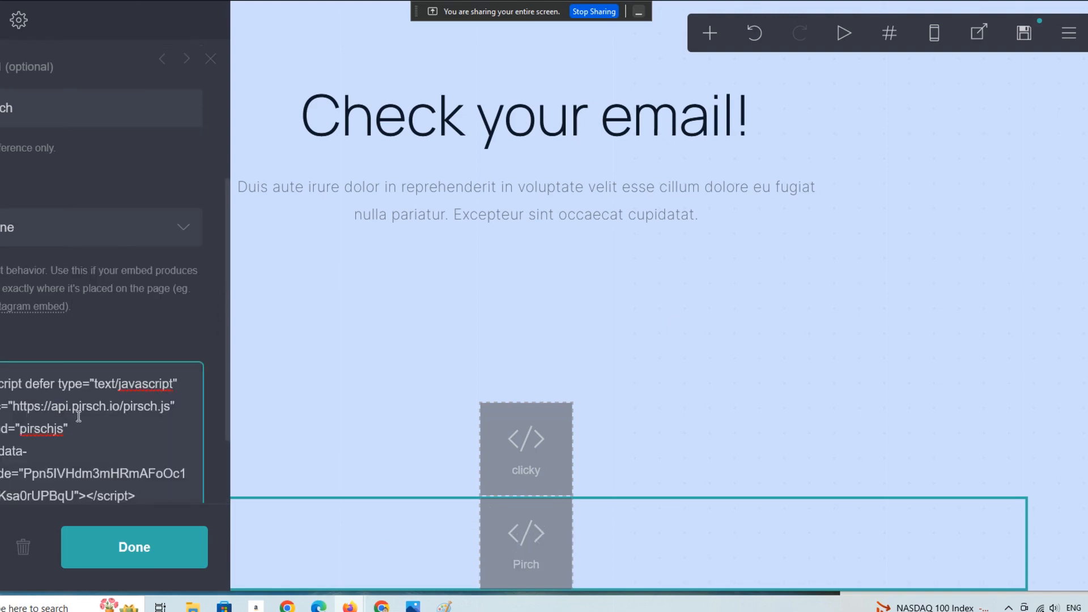
mouse_move(196, 437)
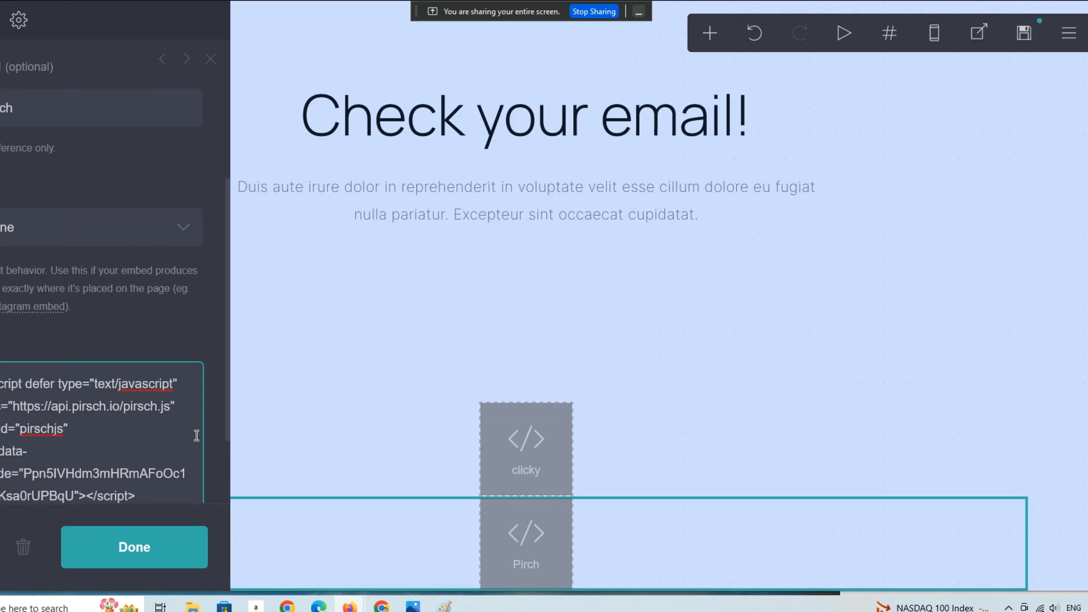
scroll(down, 3)
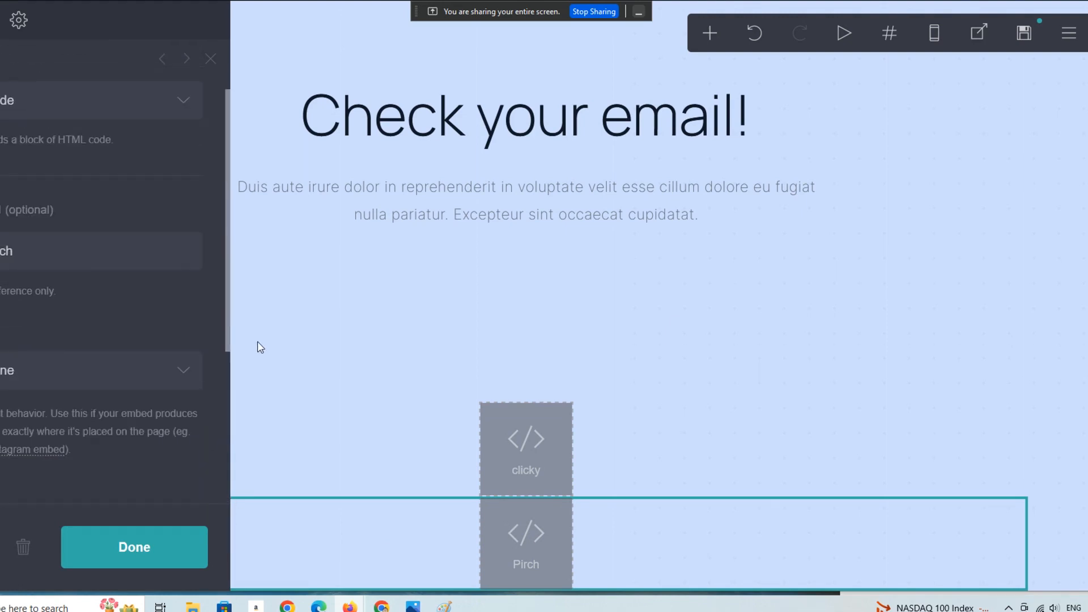
click(134, 547)
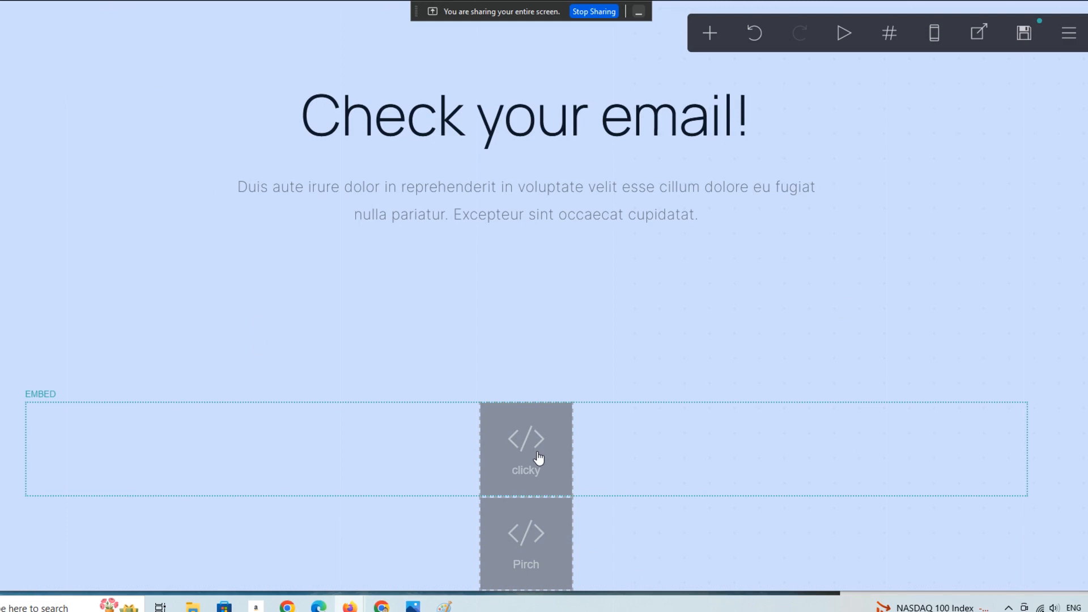
Step: Delete the old clicky embed and publish the site changes
click(526, 447)
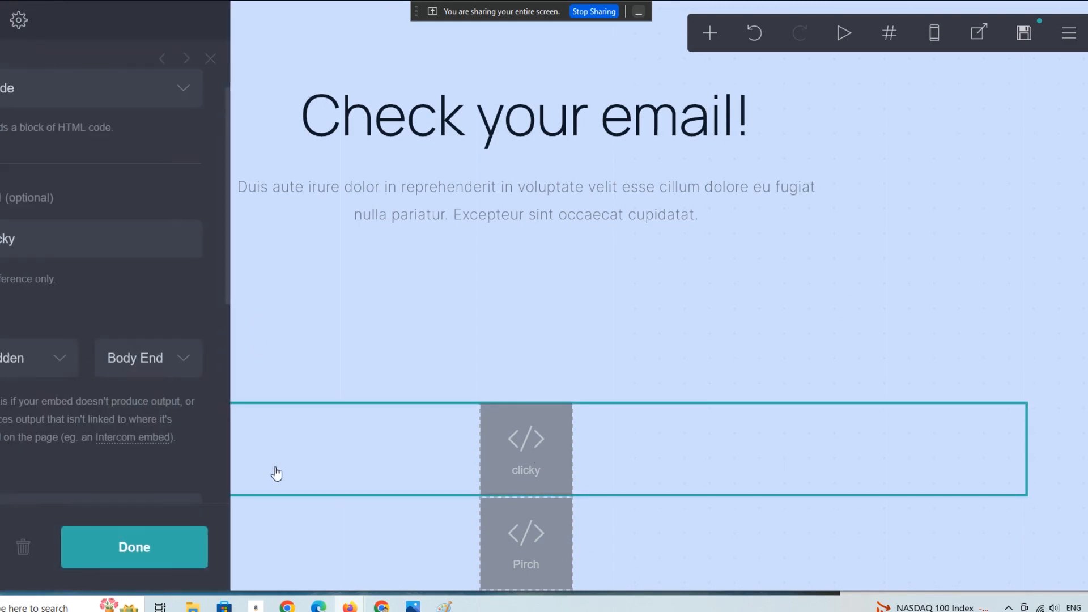
mouse_move(22, 548)
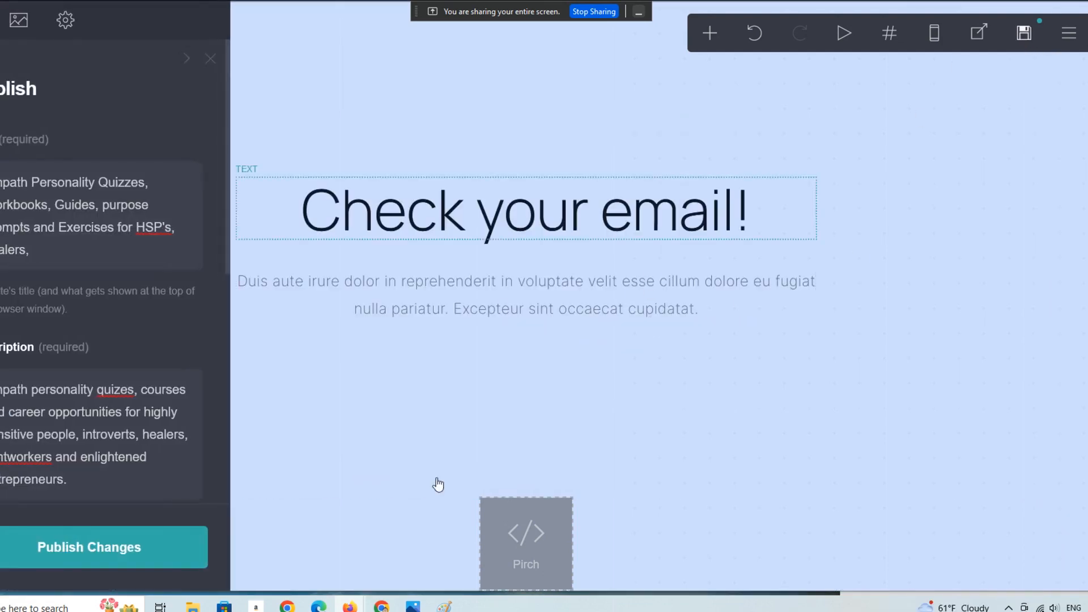
click(91, 548)
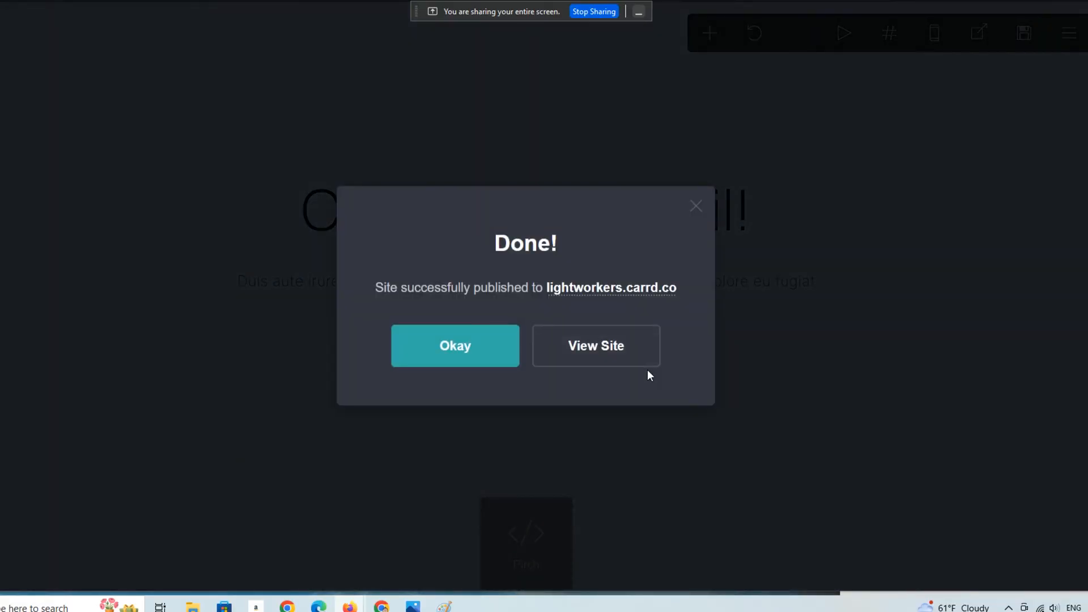
mouse_move(638, 404)
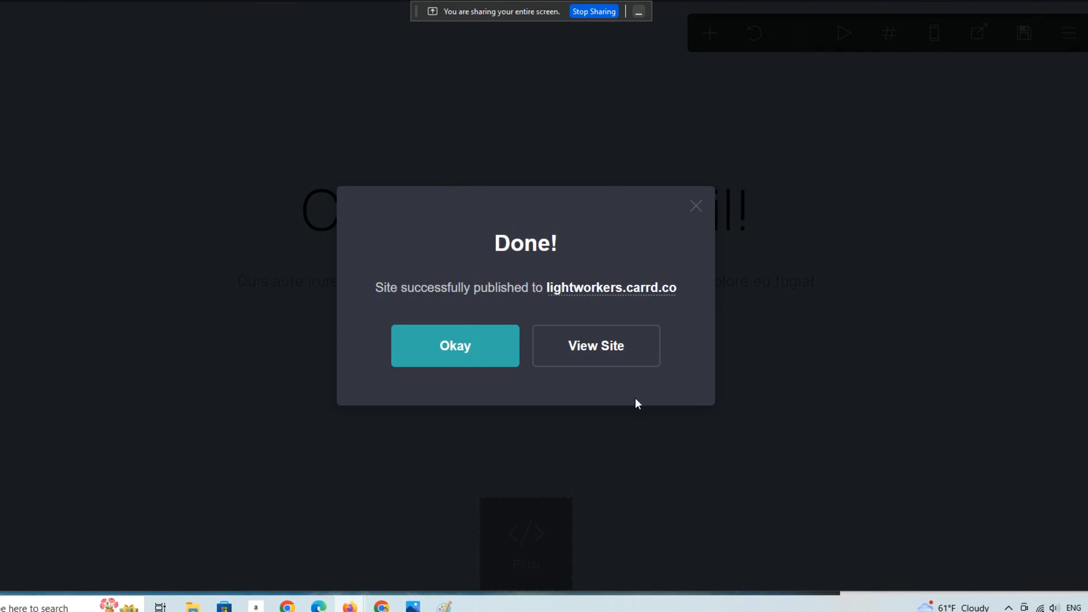
mouse_move(618, 353)
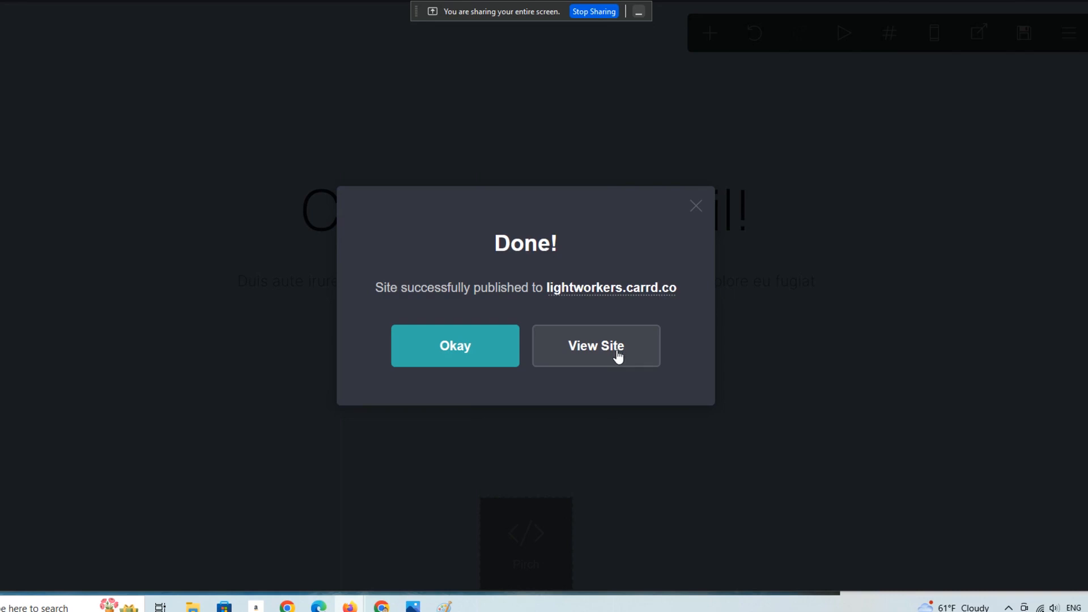
Step: View the live lightworkers.carrd.co site from the Done! dialog
click(596, 346)
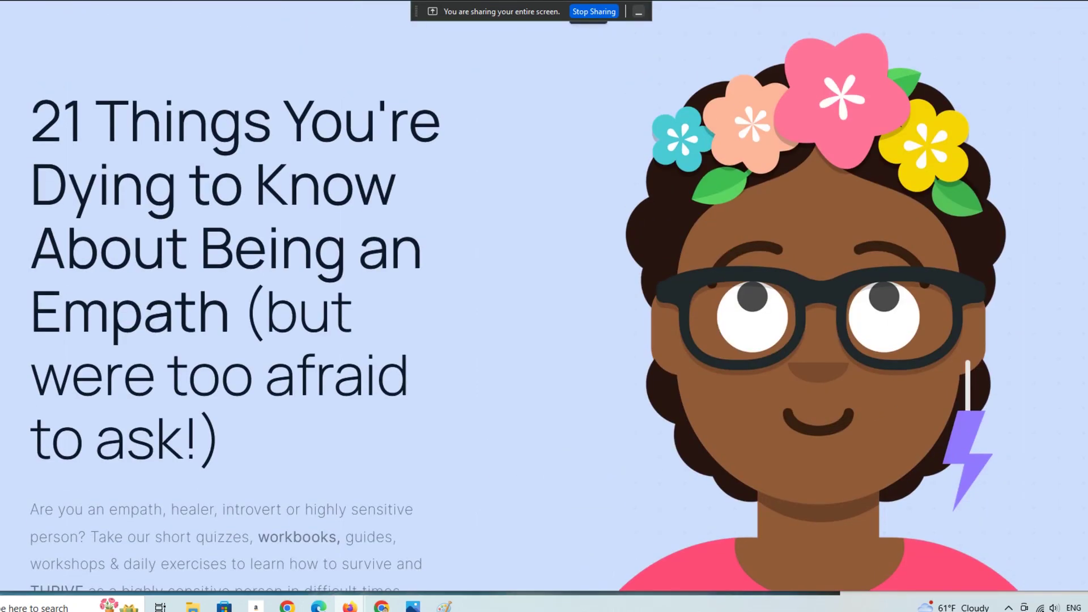
scroll(down, 3)
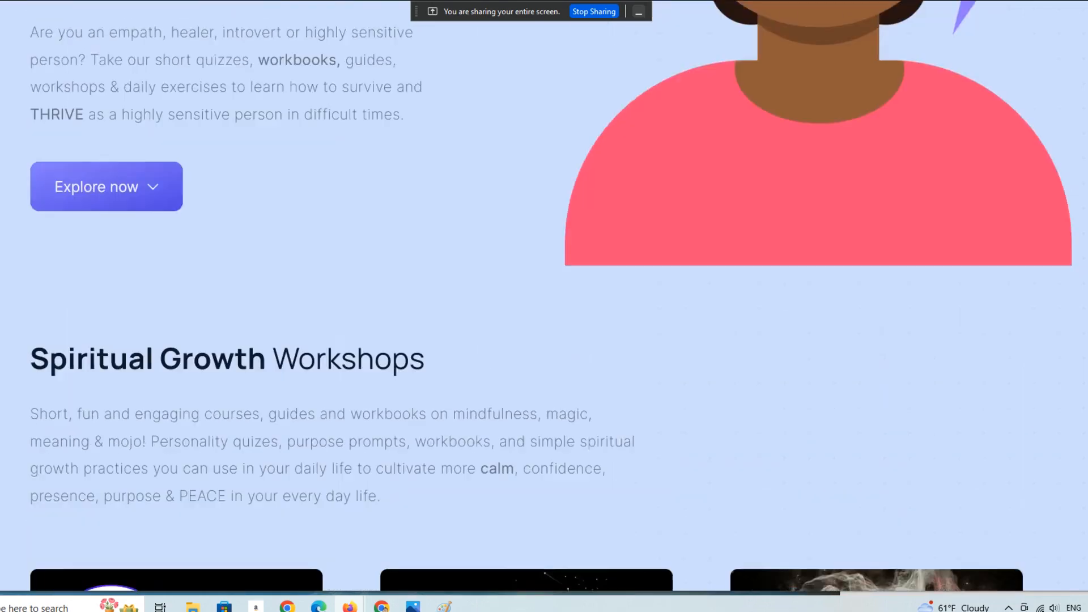
scroll(up, 3)
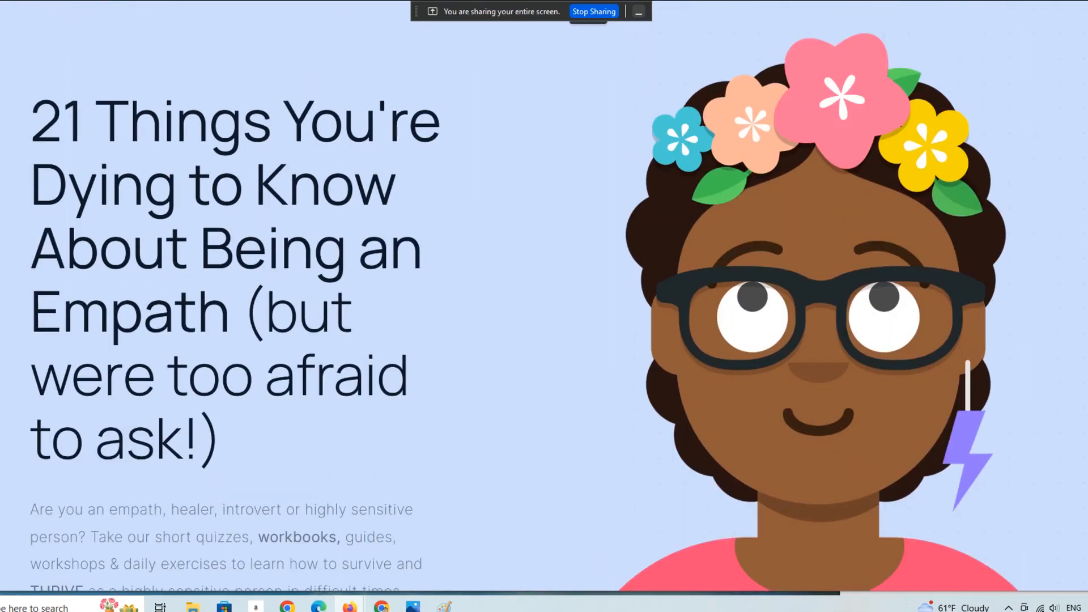
scroll(down, 3)
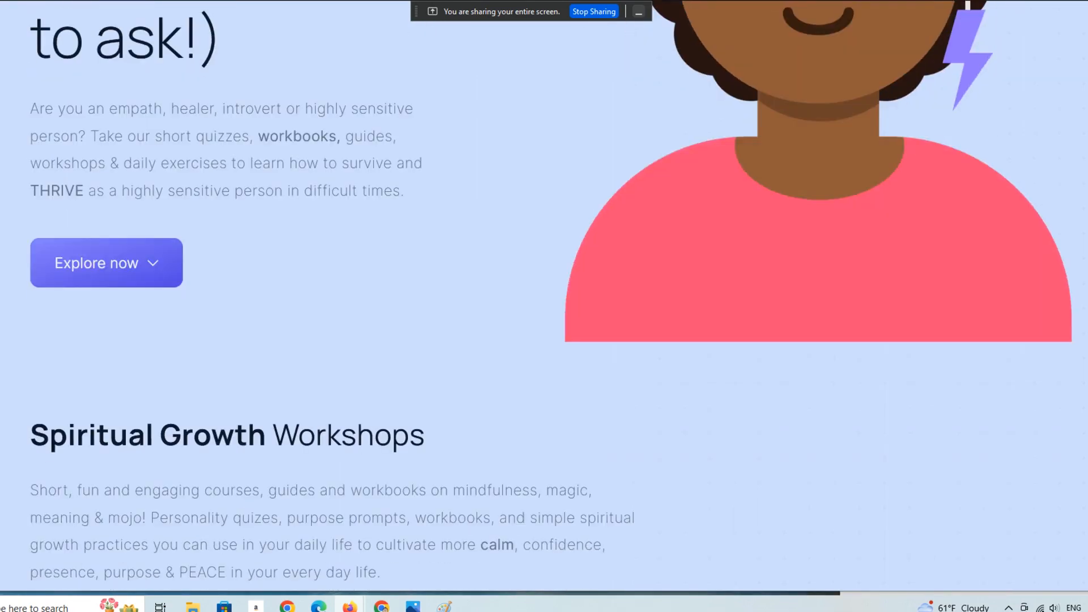
scroll(down, 3)
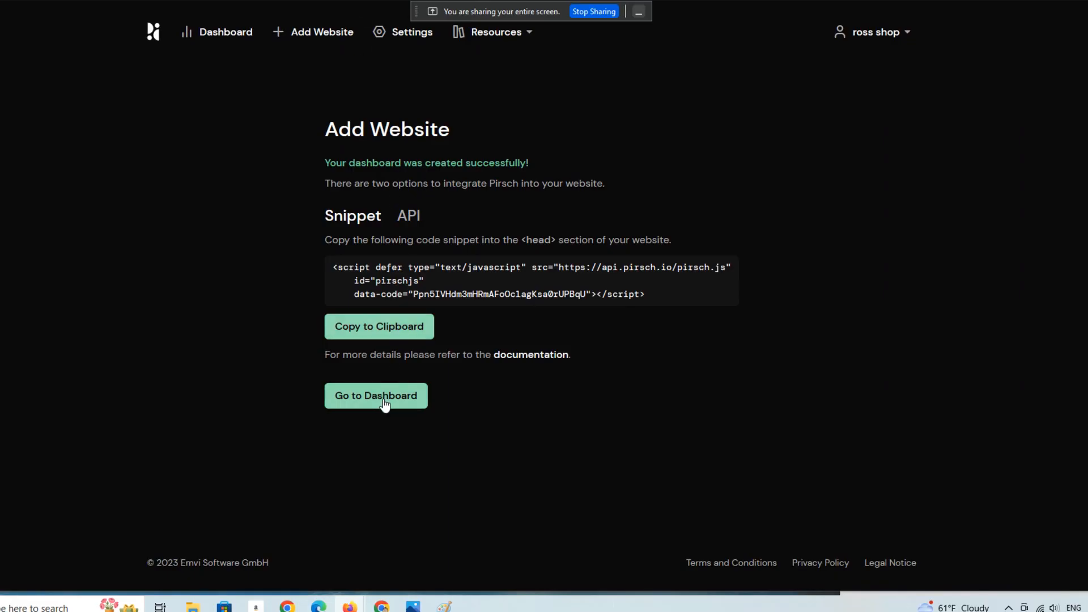
Step: Go to the lightworkers.carrd.co Pirsch dashboard and scroll through its visitor stats
click(376, 395)
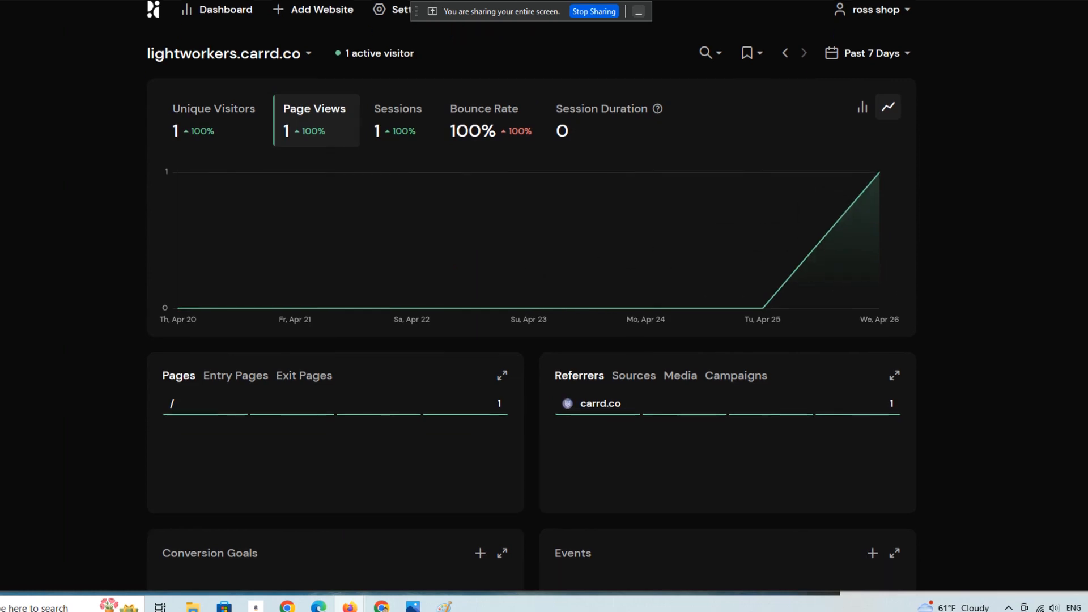
scroll(down, 3)
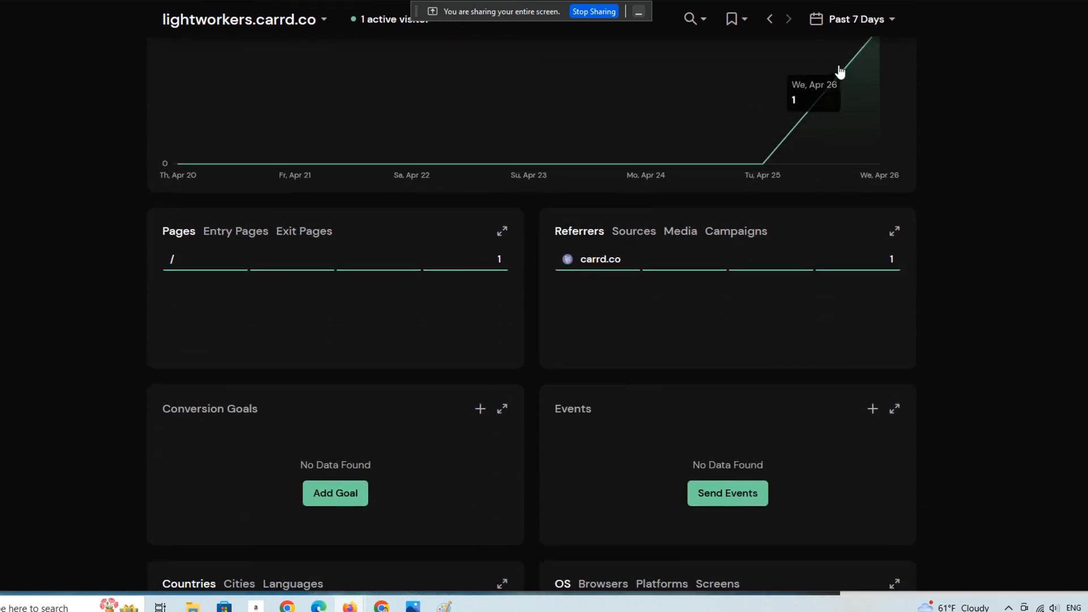
mouse_move(839, 76)
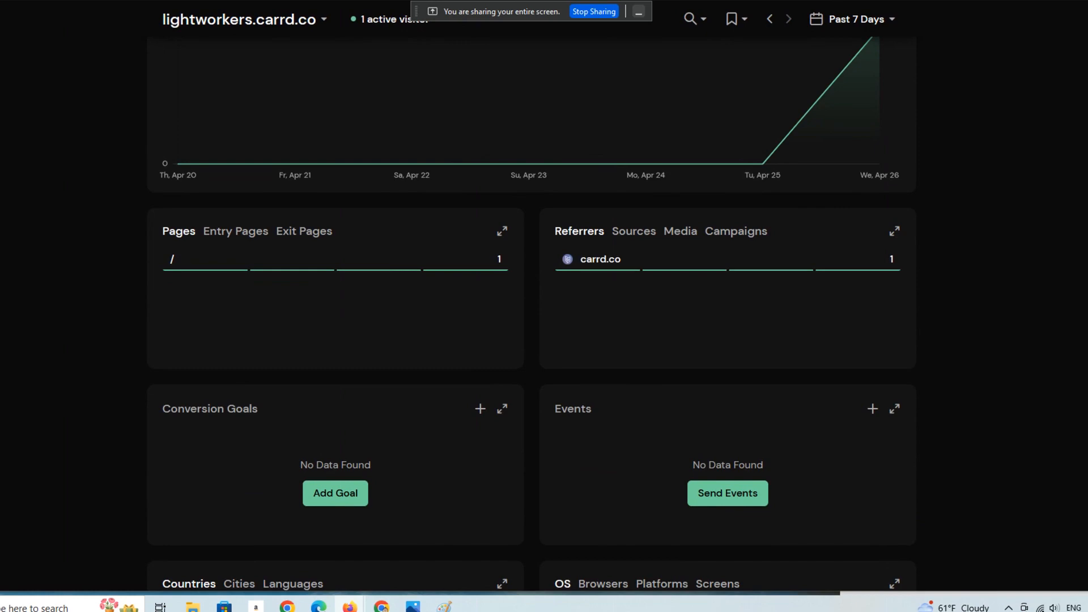